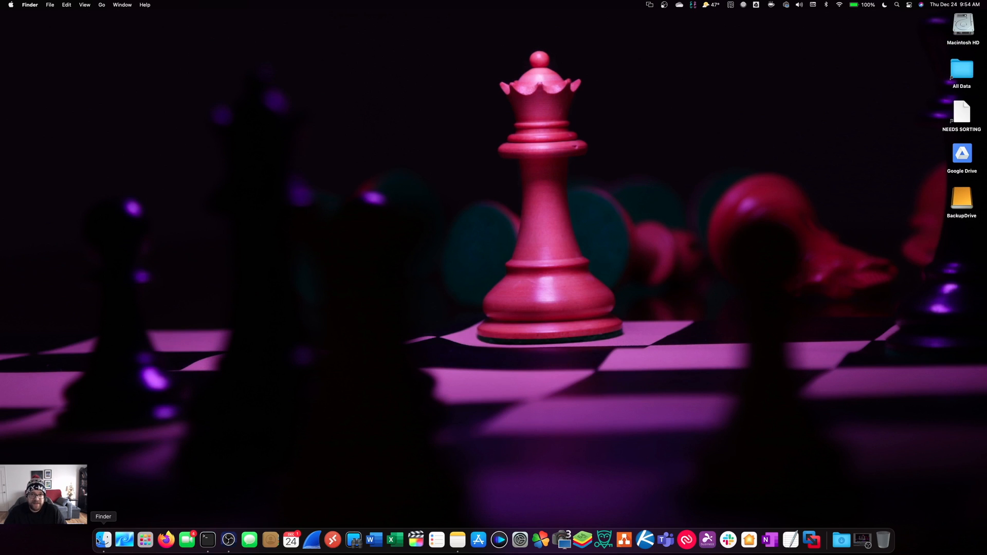
Step: Open a Finder window and enlarge it so the sidebar Locations and tags show
click(103, 539)
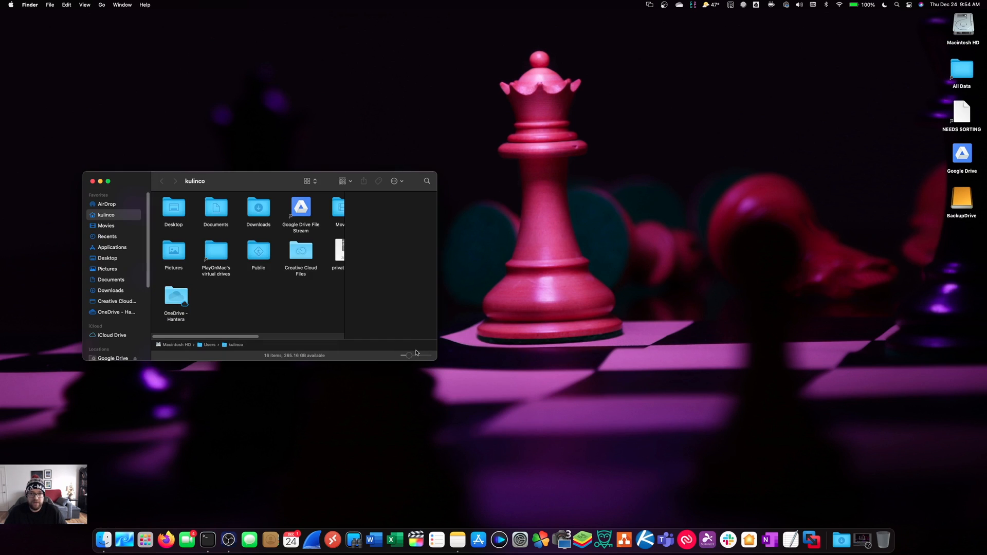
drag(415, 354, 412, 484)
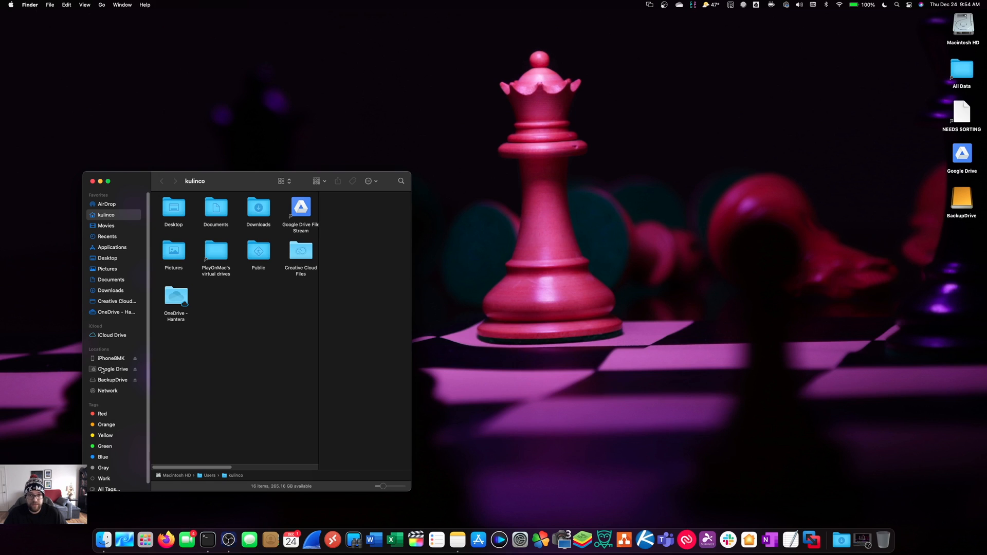
Step: Select iPhone8MK under Locations and trust this Mac
click(112, 358)
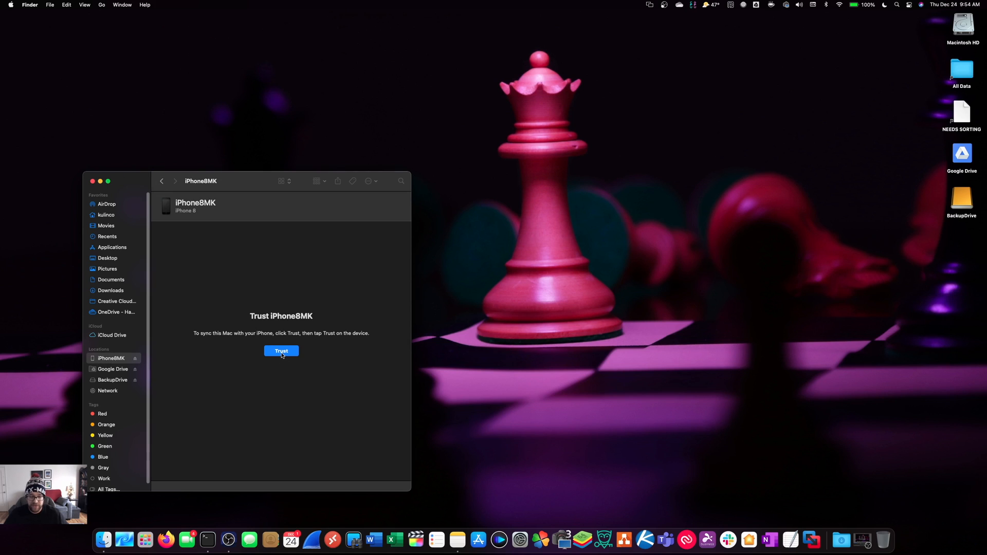
click(281, 351)
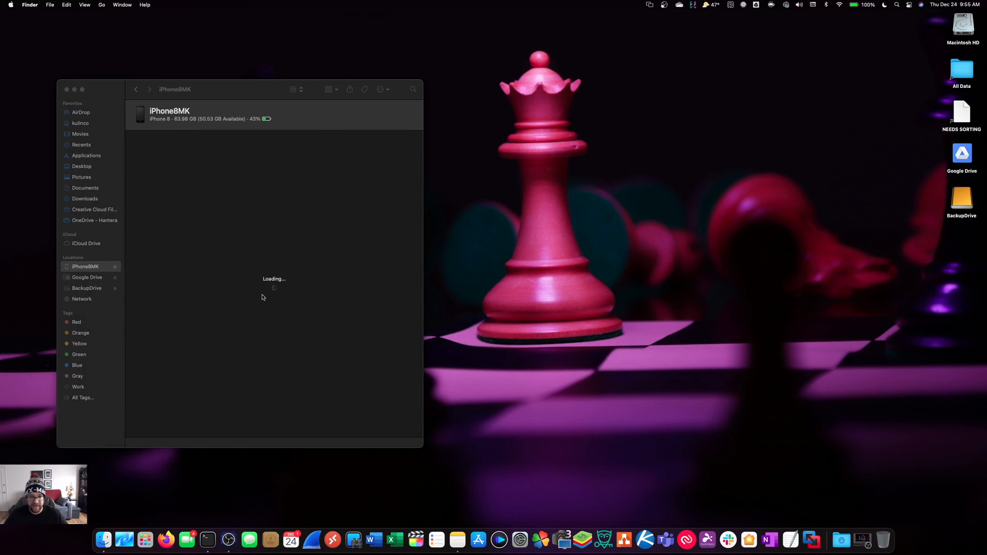
mouse_move(627, 319)
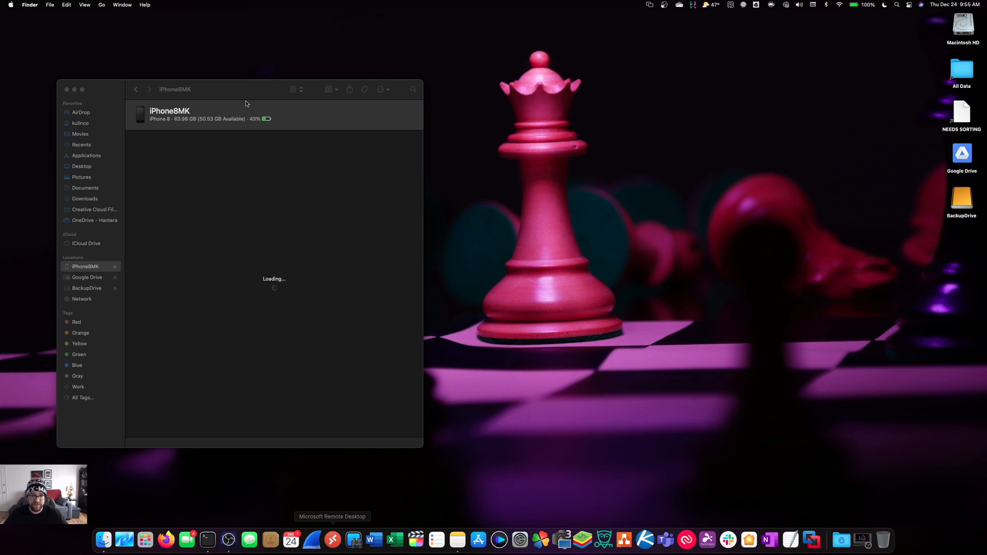
Step: Open two more Finder windows, one showing BackupDrive and one the home folder
click(49, 5)
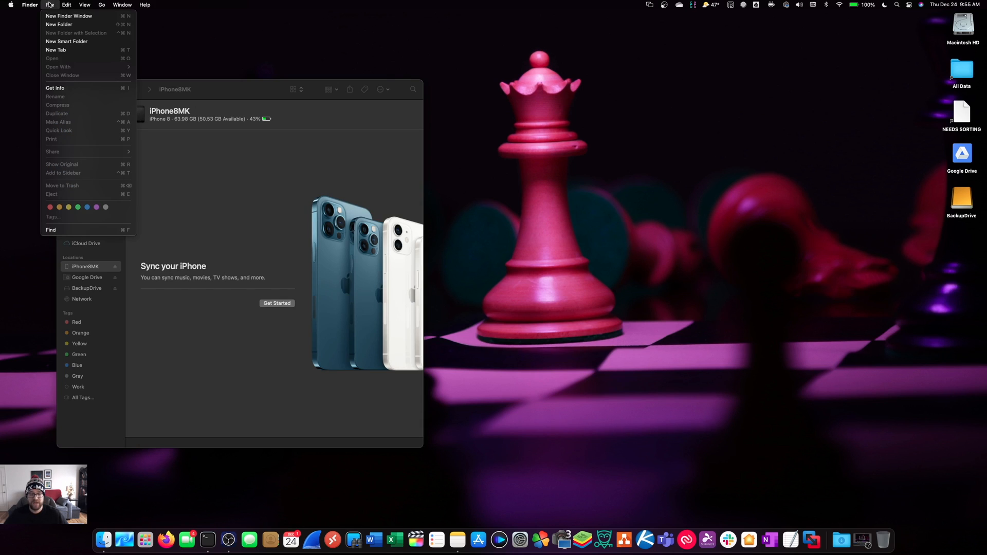
click(69, 16)
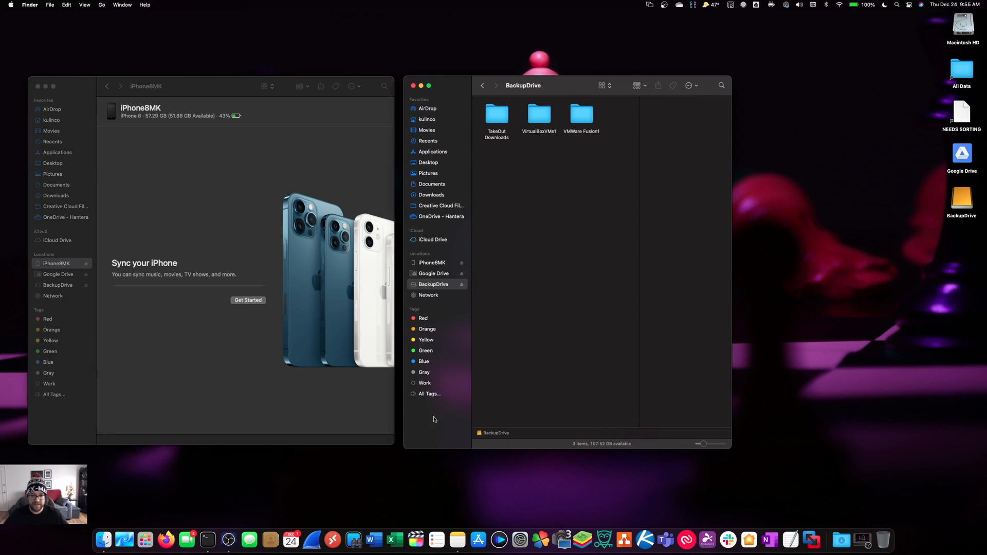
click(50, 5)
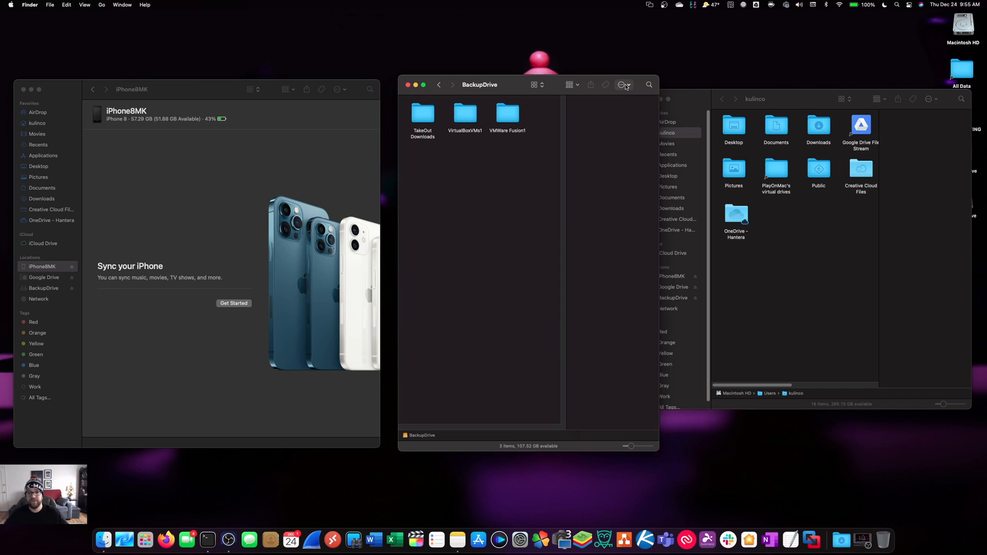
click(623, 84)
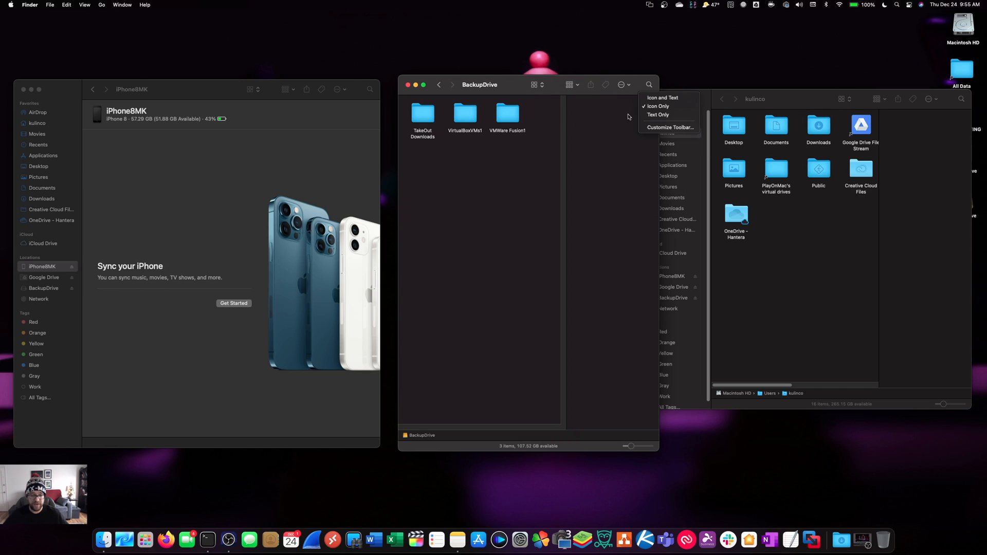
Step: Switch the BackupDrive and home folder windows to list view
click(569, 85)
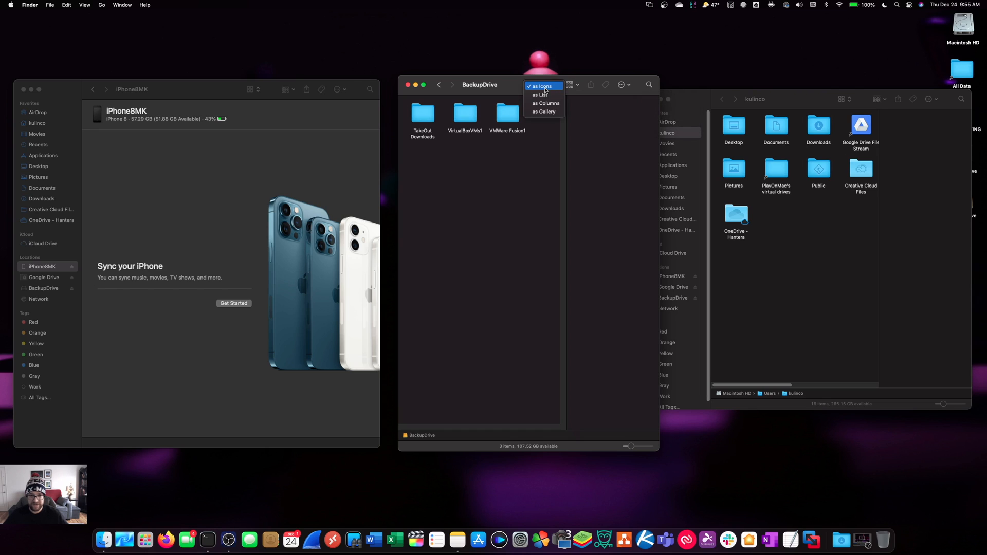
click(540, 95)
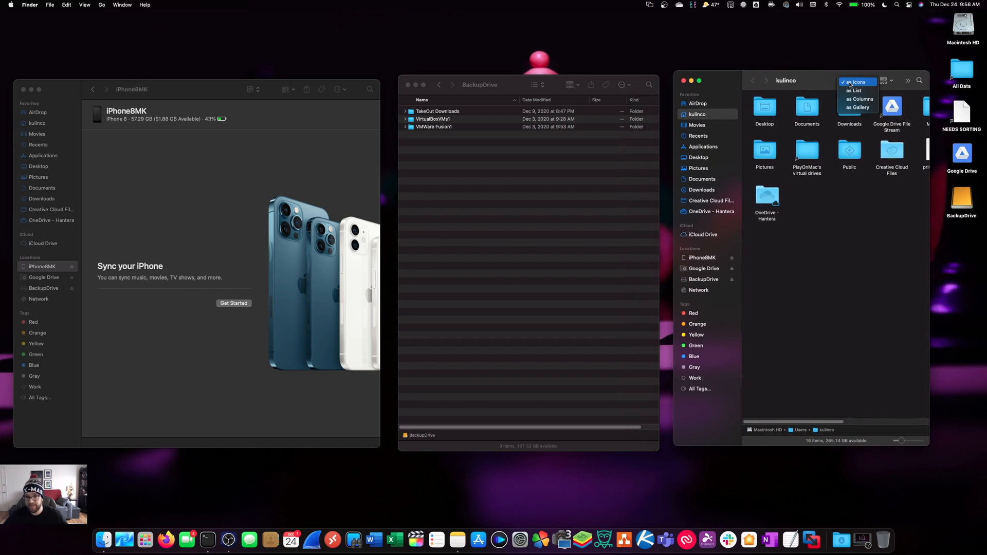
click(853, 90)
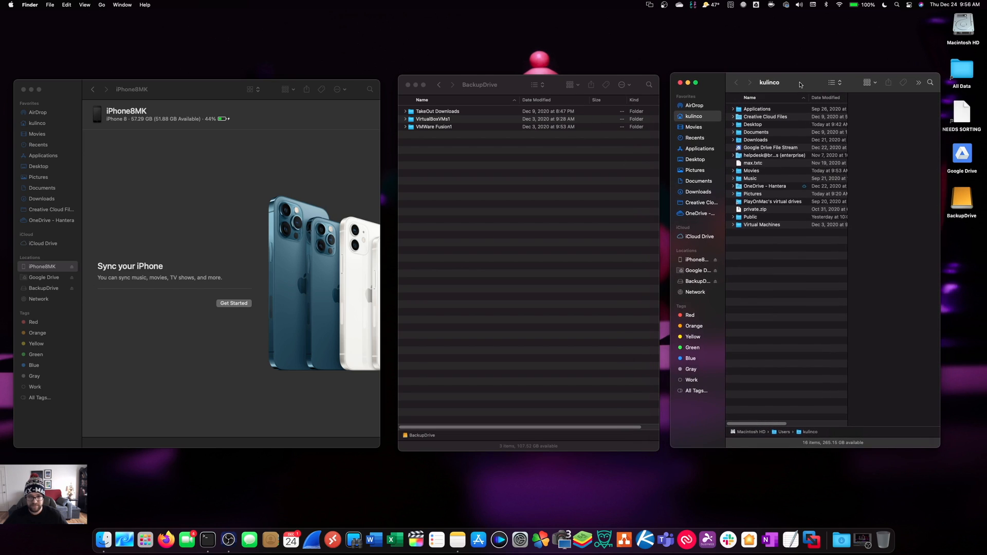
mouse_move(123, 45)
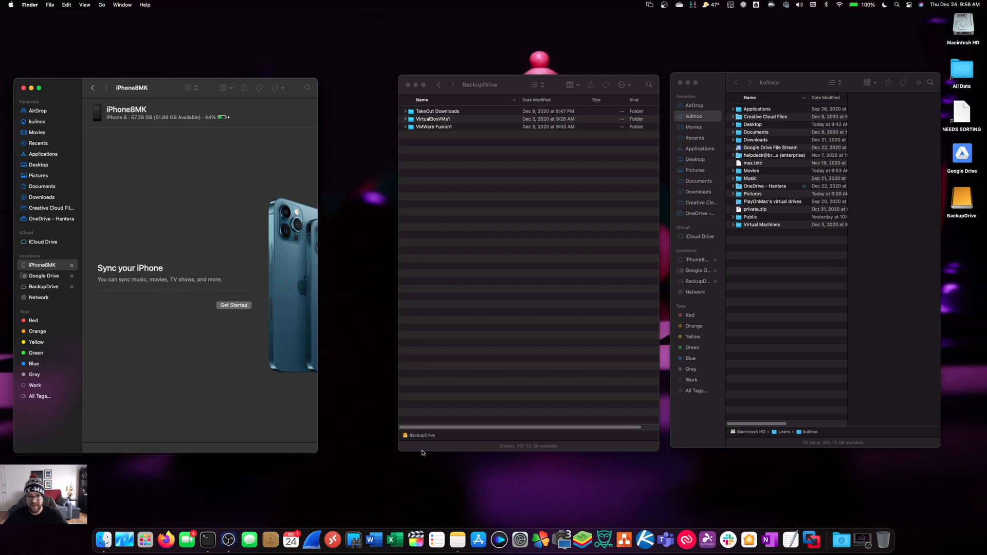
mouse_move(387, 155)
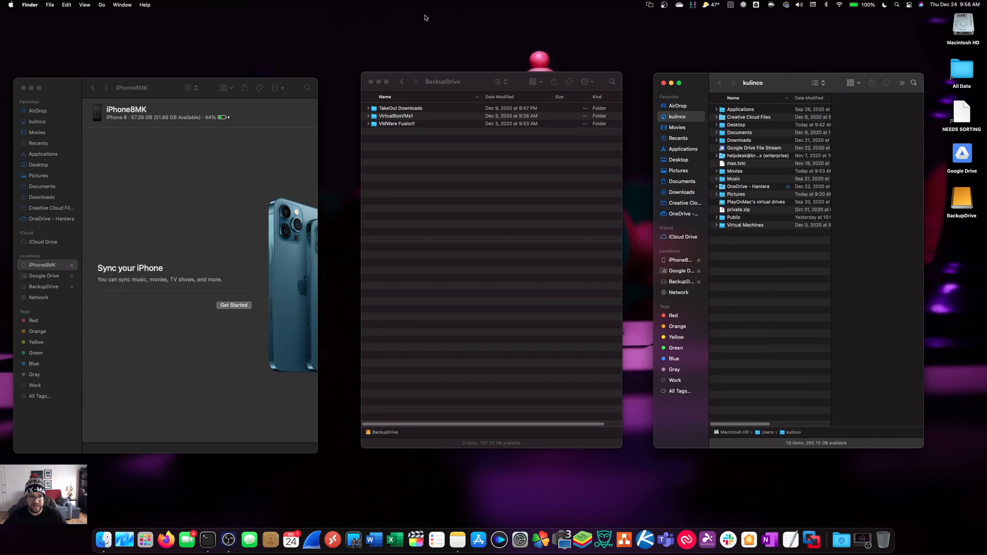
Step: Go to Library, then into Application Support and on to MobileSync
click(101, 5)
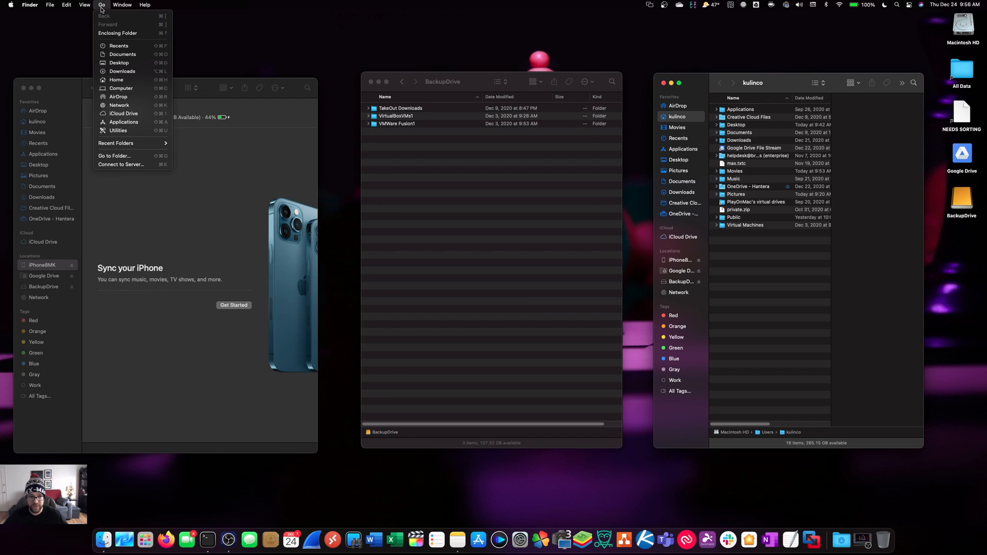
mouse_move(117, 81)
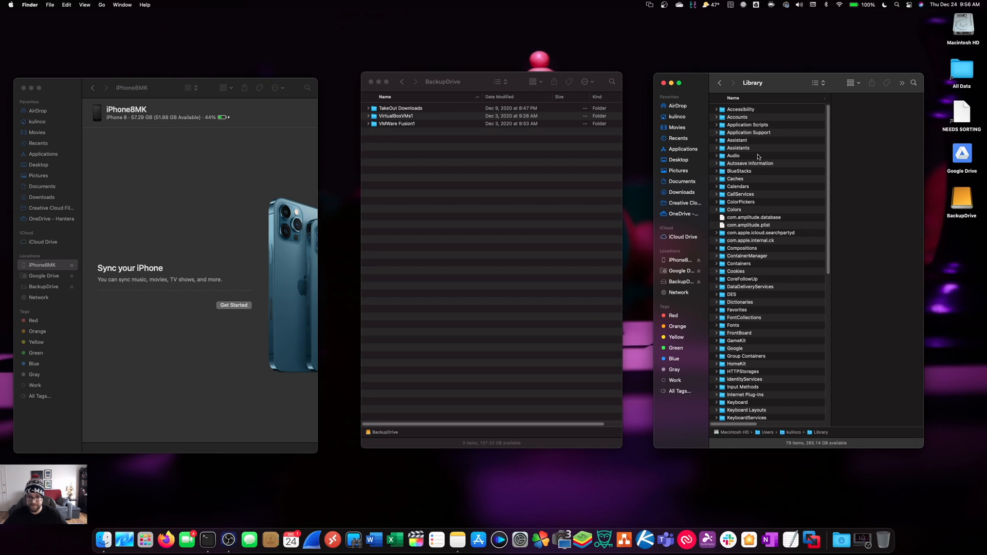
double_click(748, 132)
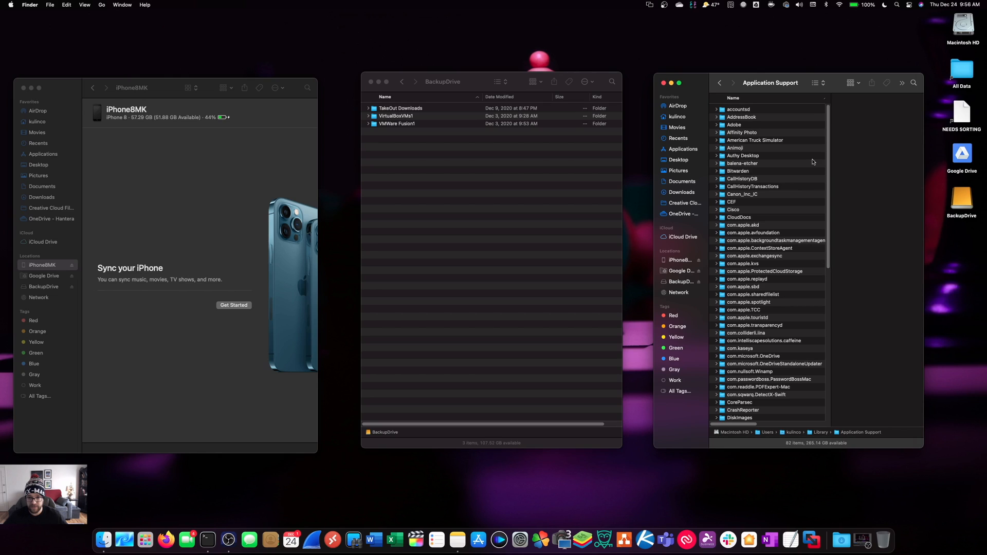
scroll(down, 3)
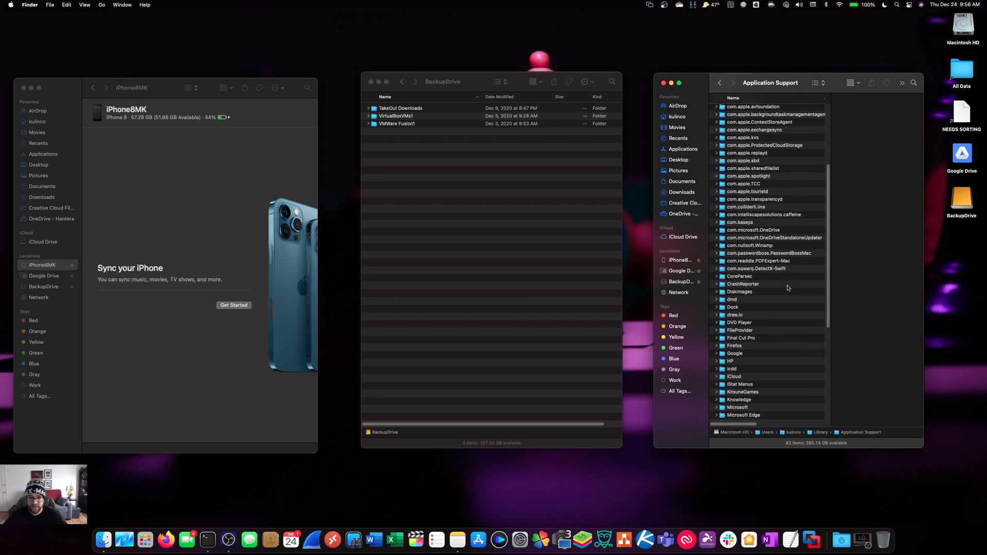
scroll(down, 3)
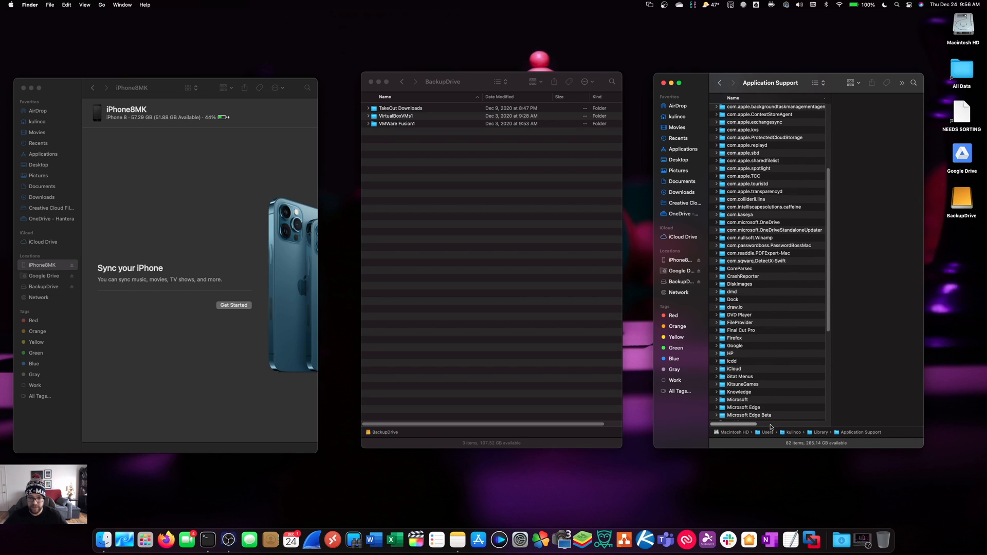
click(741, 351)
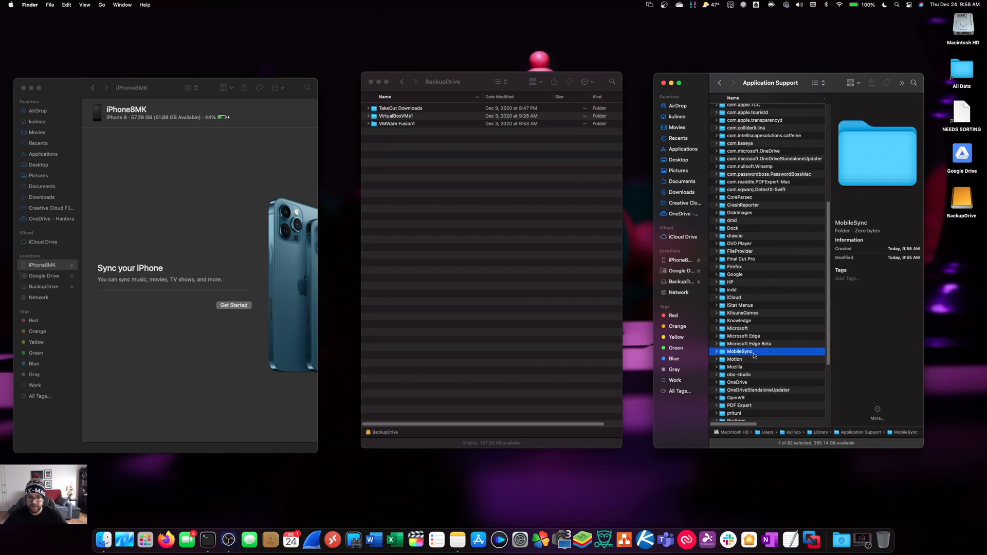
double_click(739, 351)
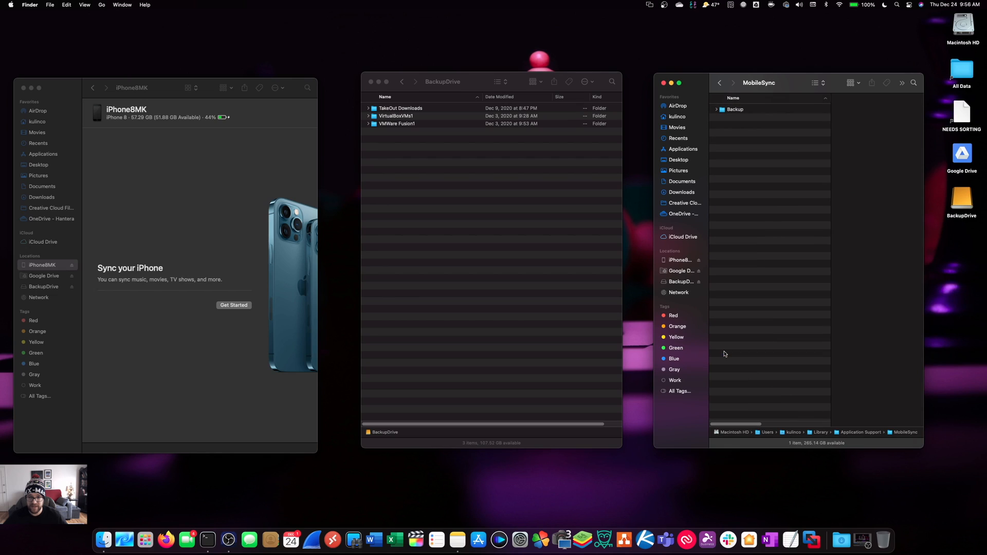
mouse_move(722, 168)
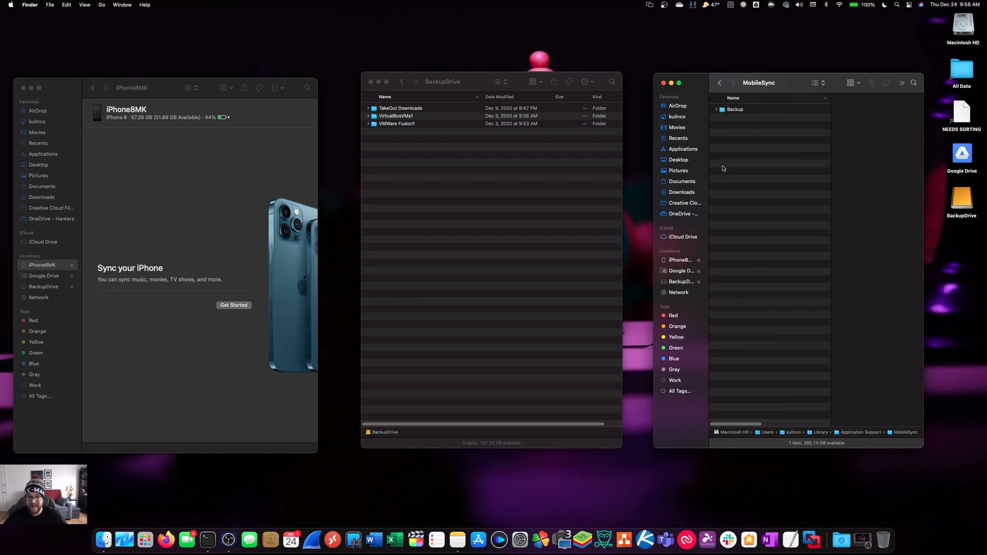
mouse_move(667, 159)
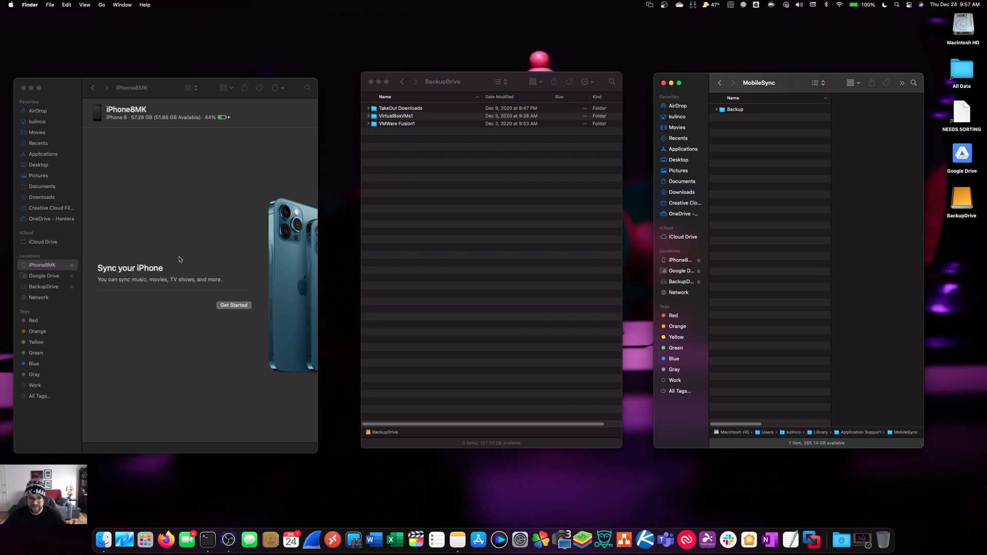
Step: On the iPhone page, choose 'Back up all of the data on your iPhone to this Mac'
click(234, 305)
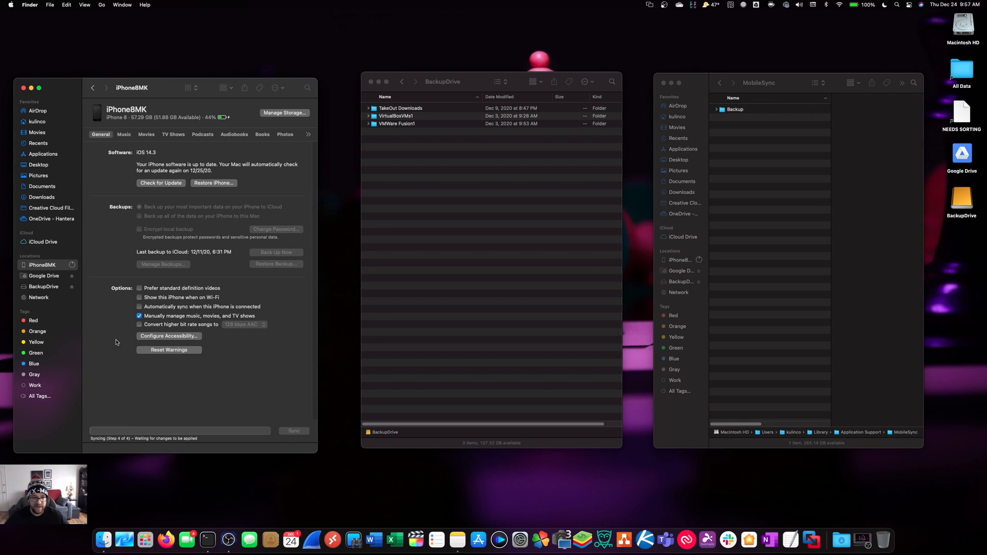
click(140, 206)
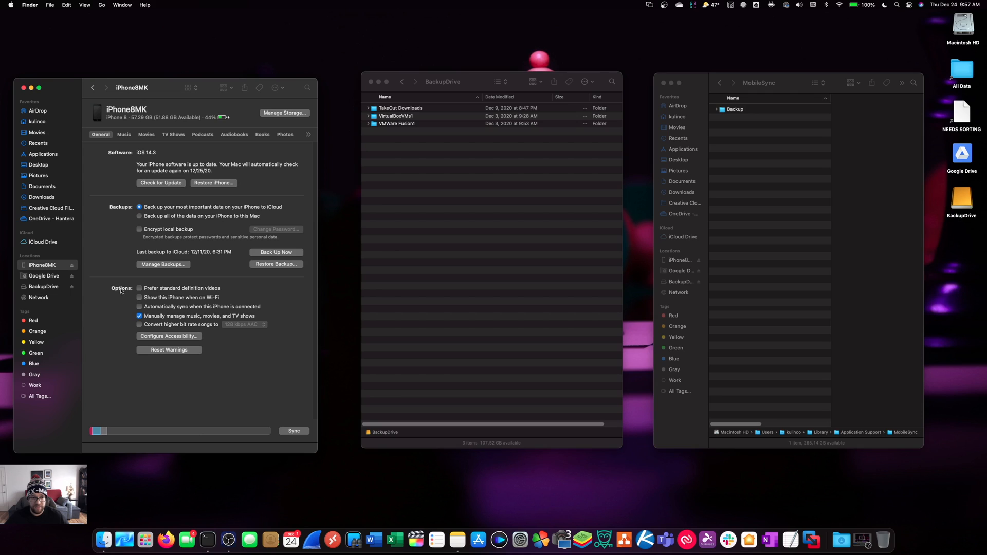
mouse_move(120, 222)
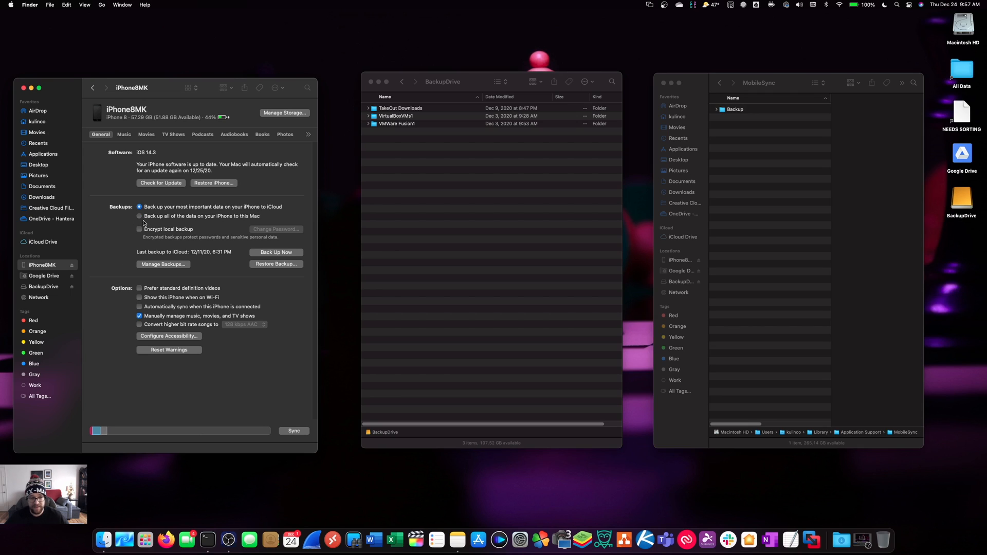
click(139, 216)
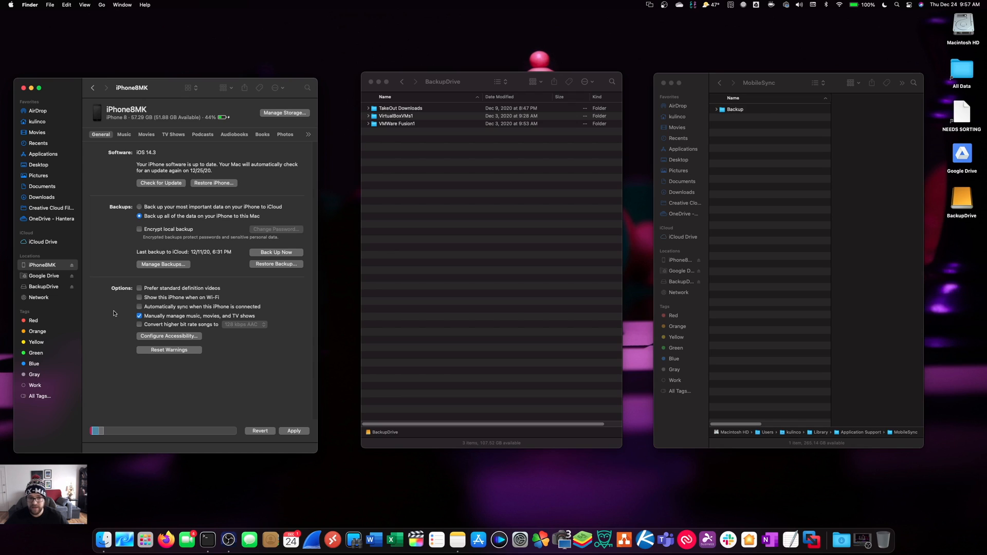
mouse_move(285, 439)
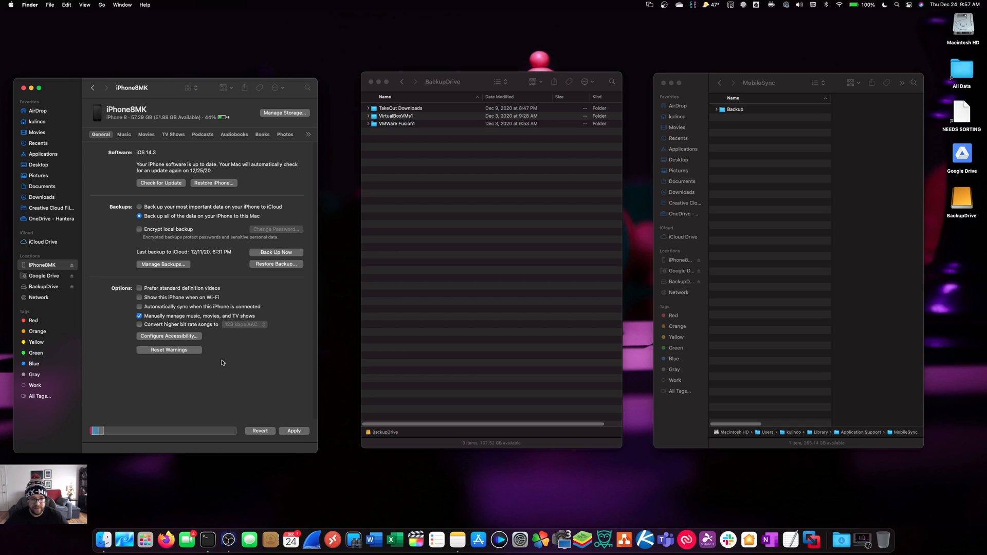
mouse_move(265, 437)
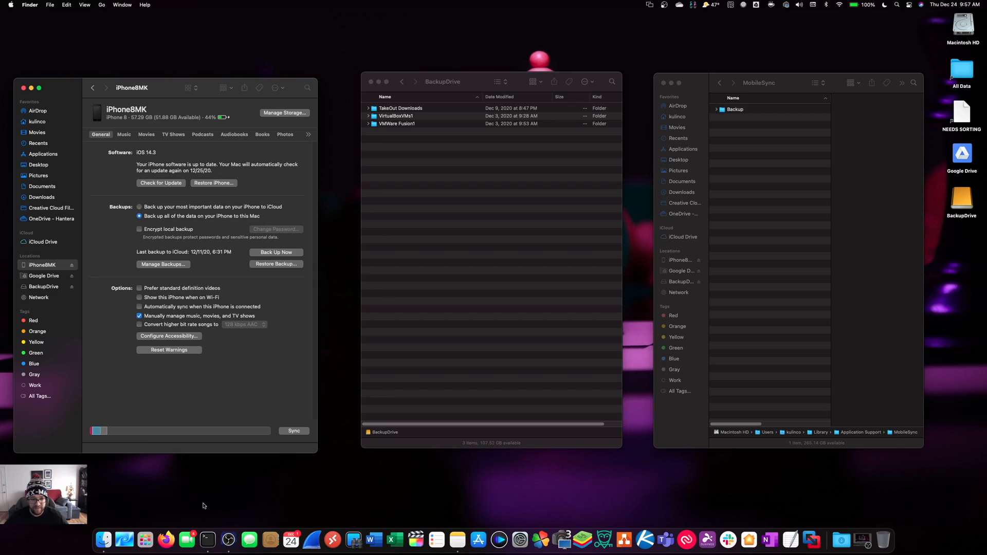
Step: Launch Terminal, move its window lower, and type 'cd ~' at the prompt
click(207, 540)
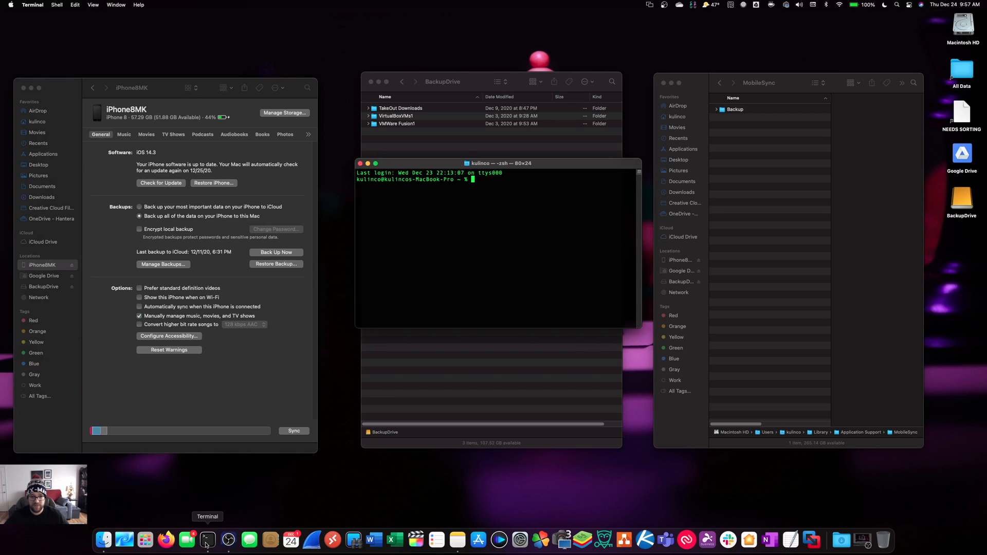
drag(500, 163, 460, 303)
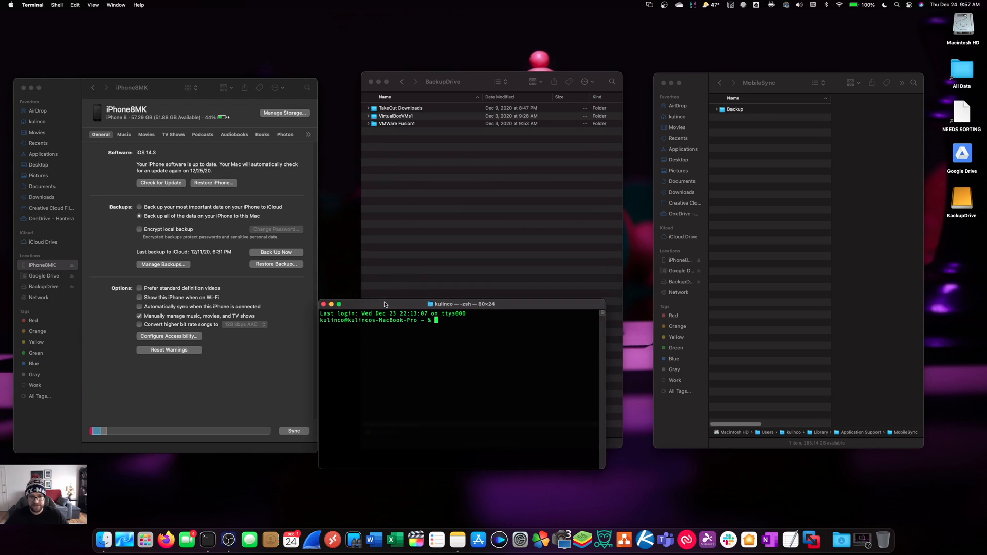
mouse_move(376, 299)
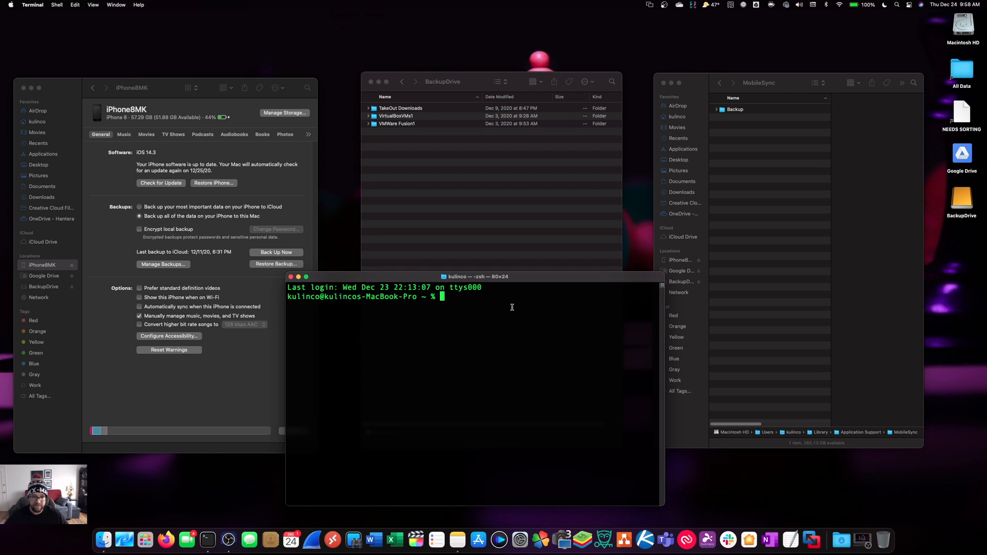
text(c)
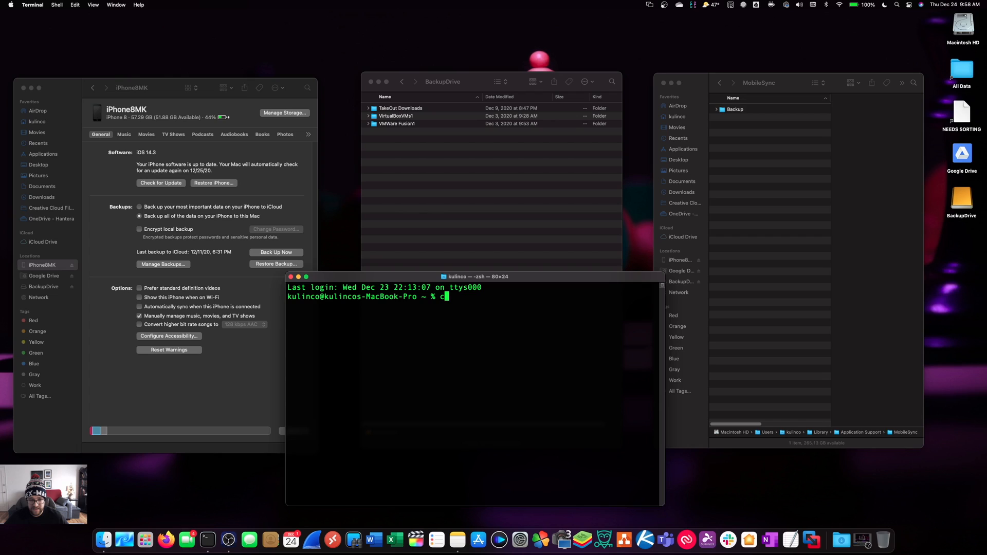
text(d)
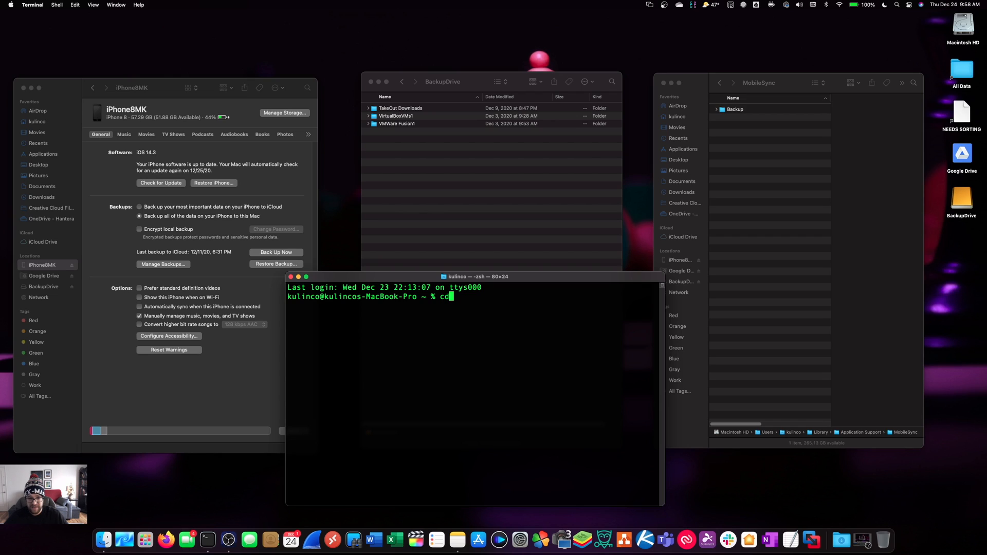
text(" ")
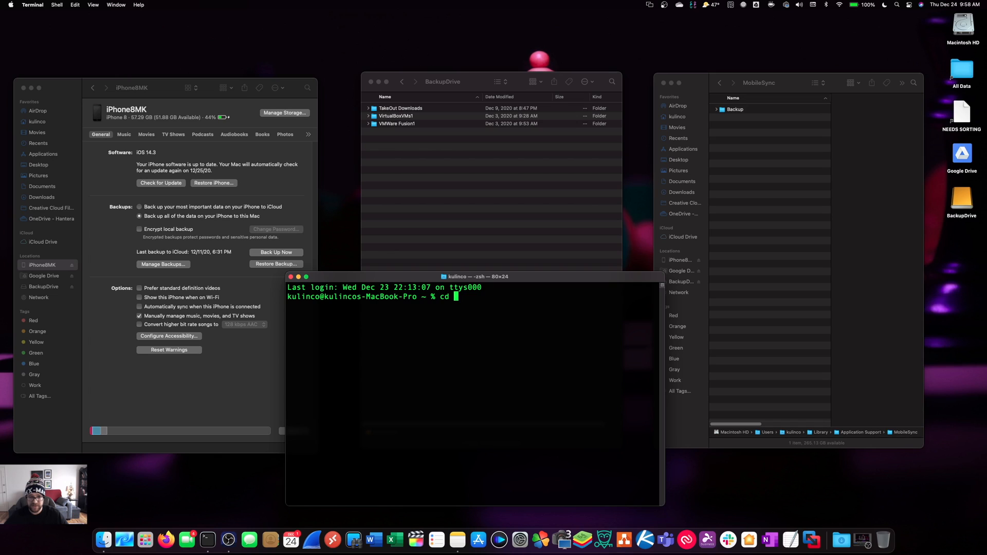
text(~)
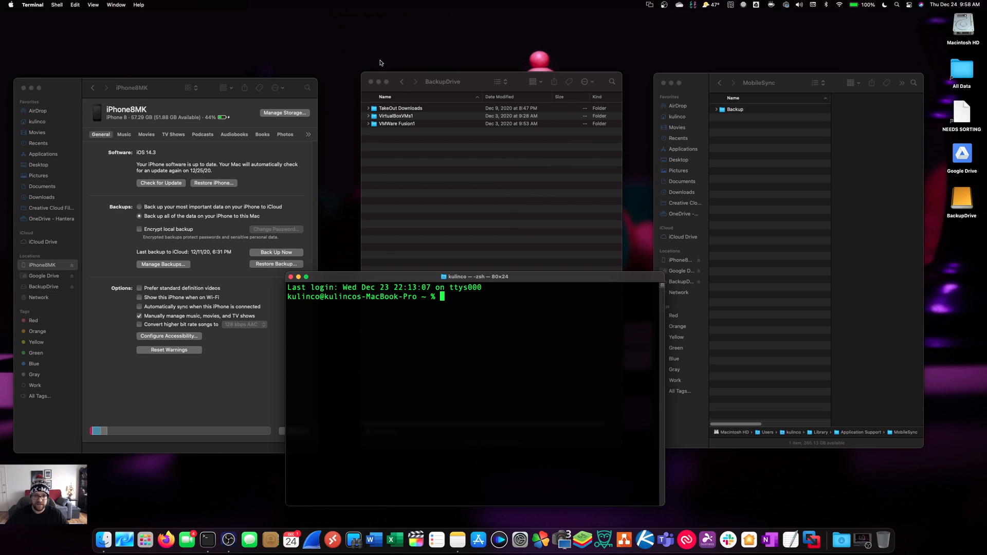
mouse_move(539, 539)
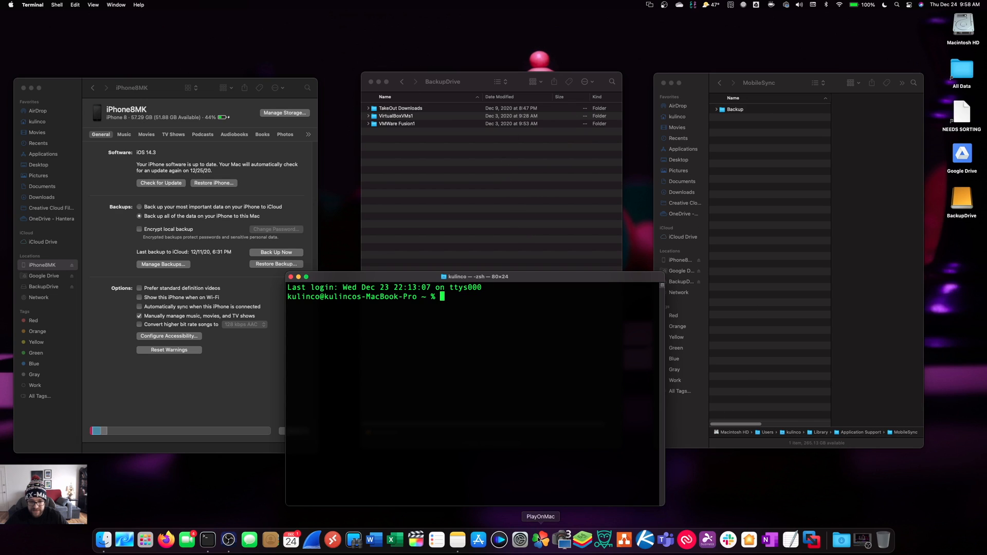
Step: Open Security & Privacy > Privacy > Full Disk Access and request unlocking via the lock
click(518, 539)
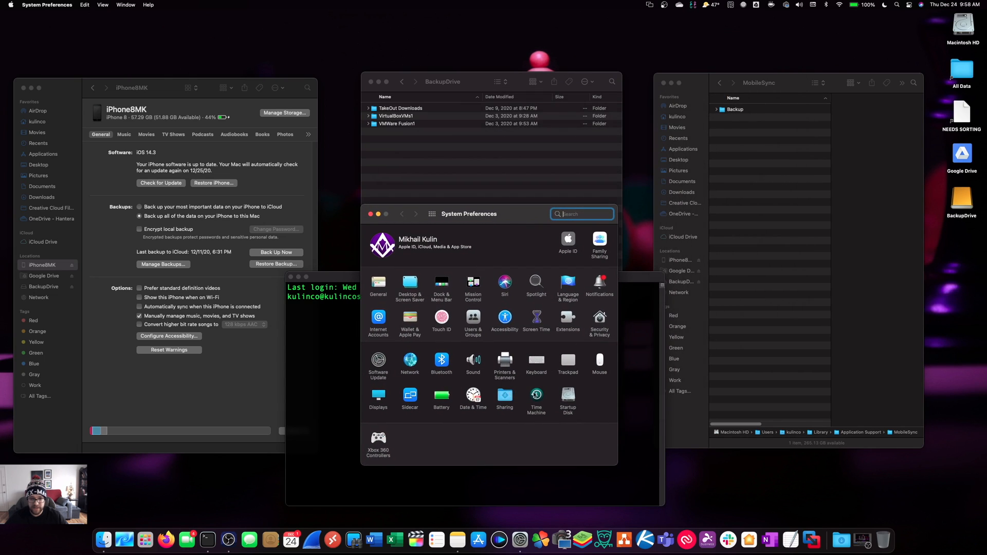
mouse_move(530, 291)
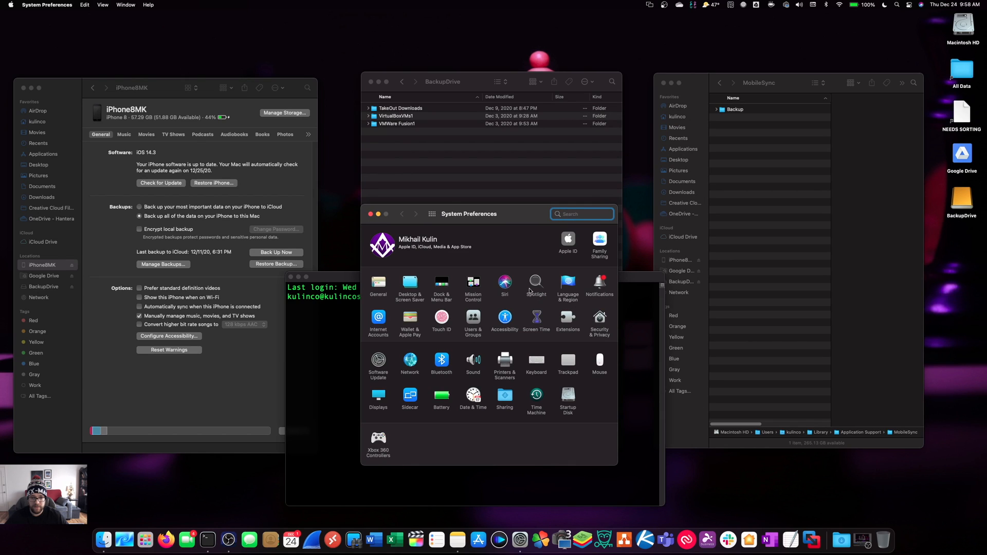
click(598, 323)
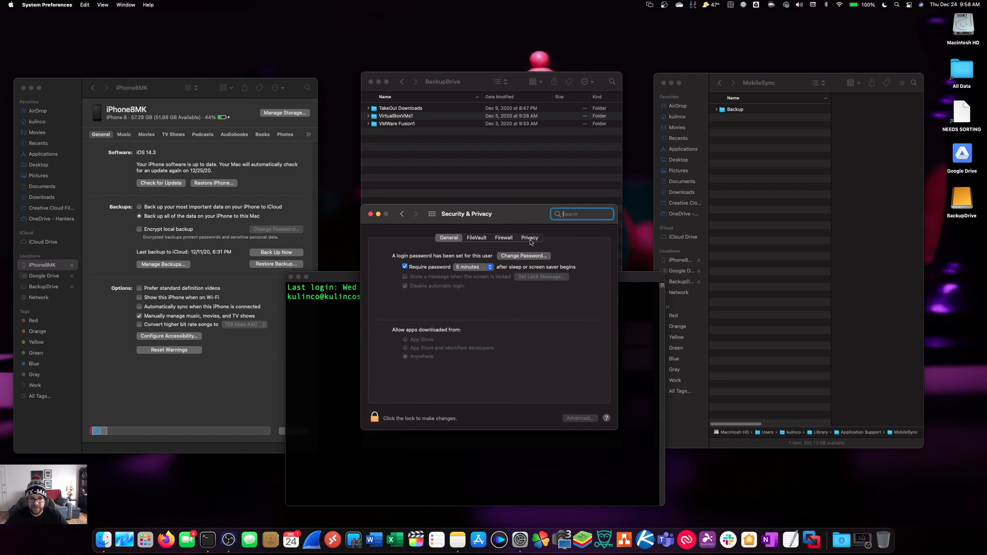
click(529, 237)
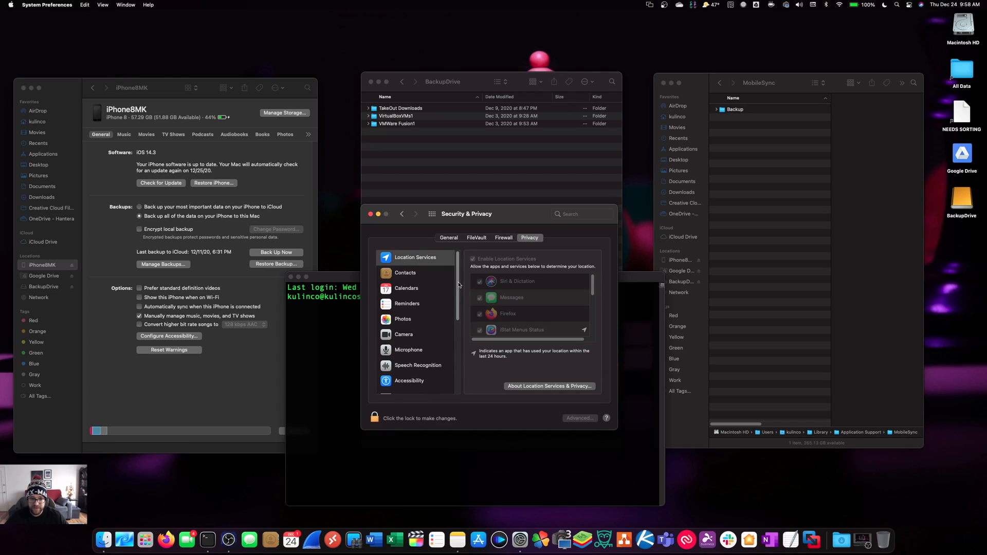
click(413, 339)
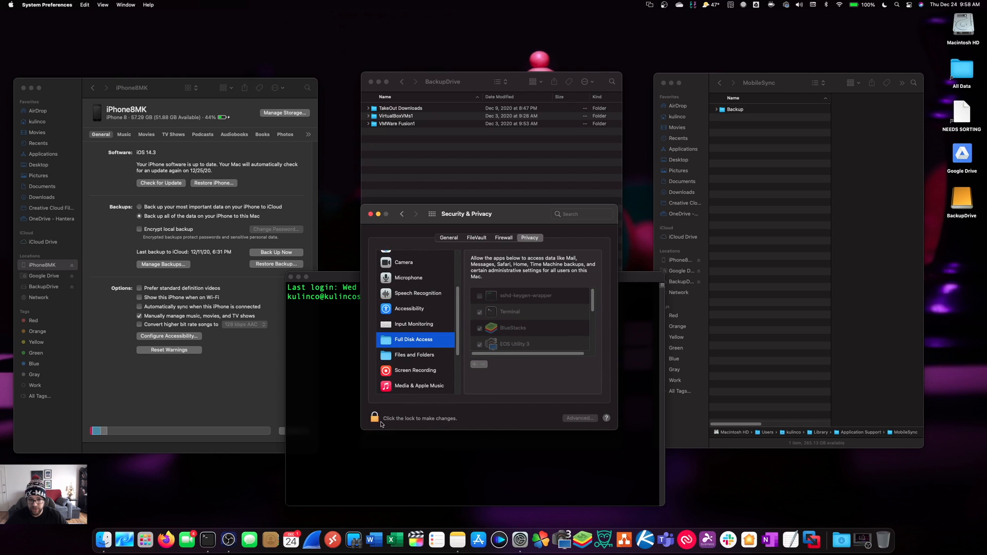
click(374, 417)
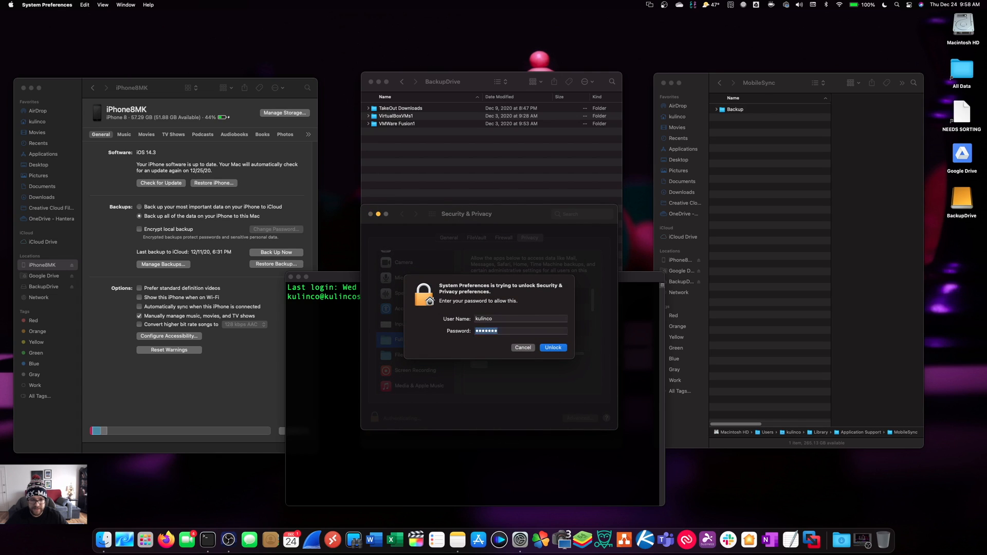
Step: Unlock with the admin password, select Terminal, and start adding an app with +
click(552, 347)
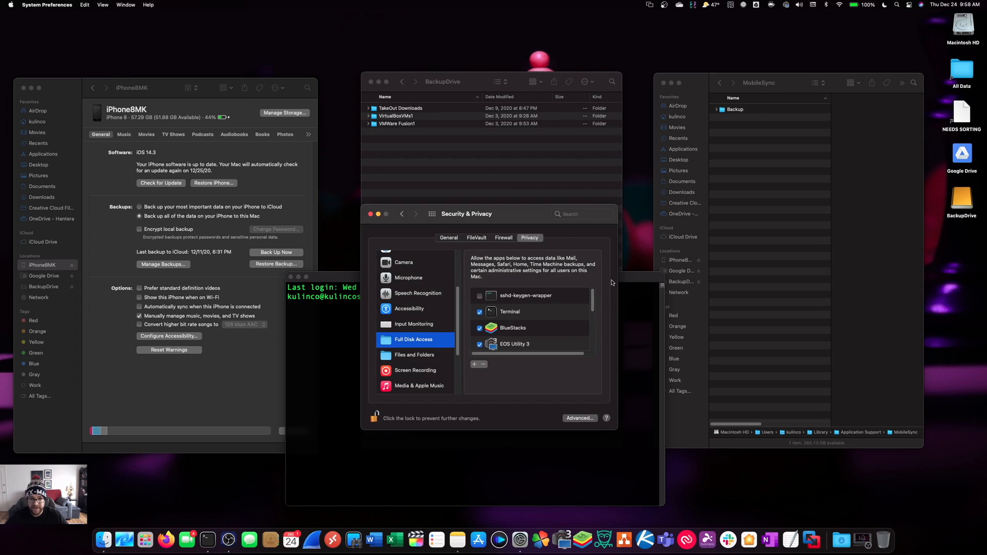
click(509, 311)
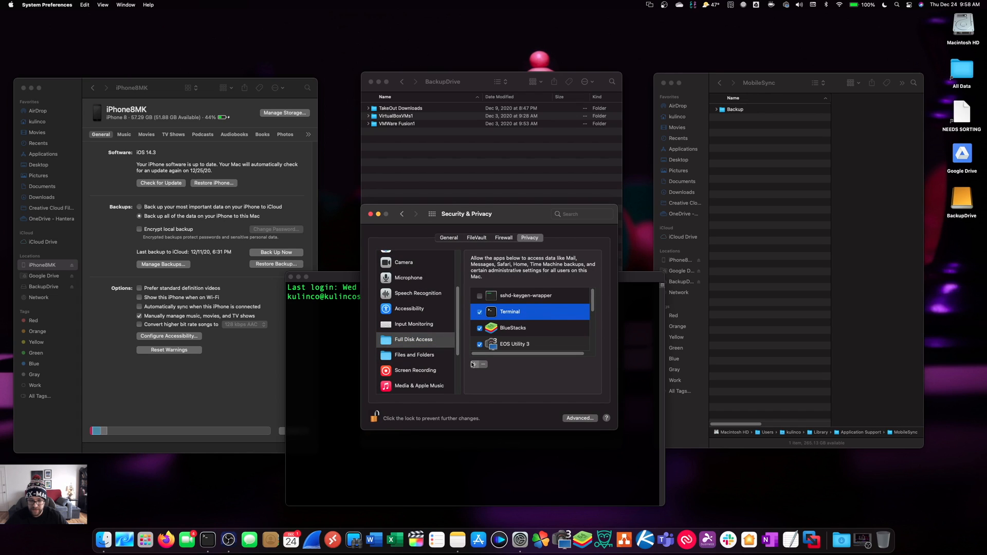
click(473, 364)
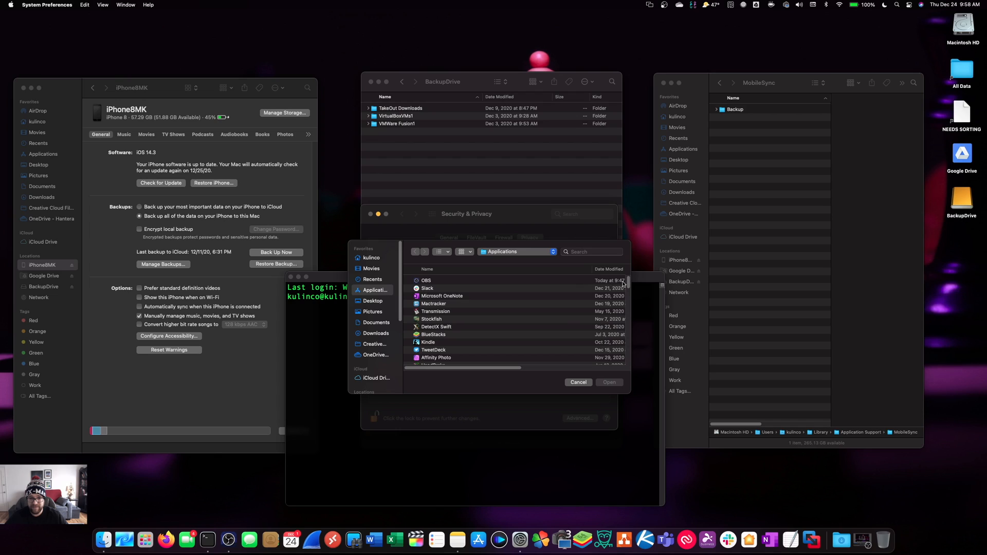
Step: Add Terminal from Applications > Utilities to the Full Disk Access list
click(516, 251)
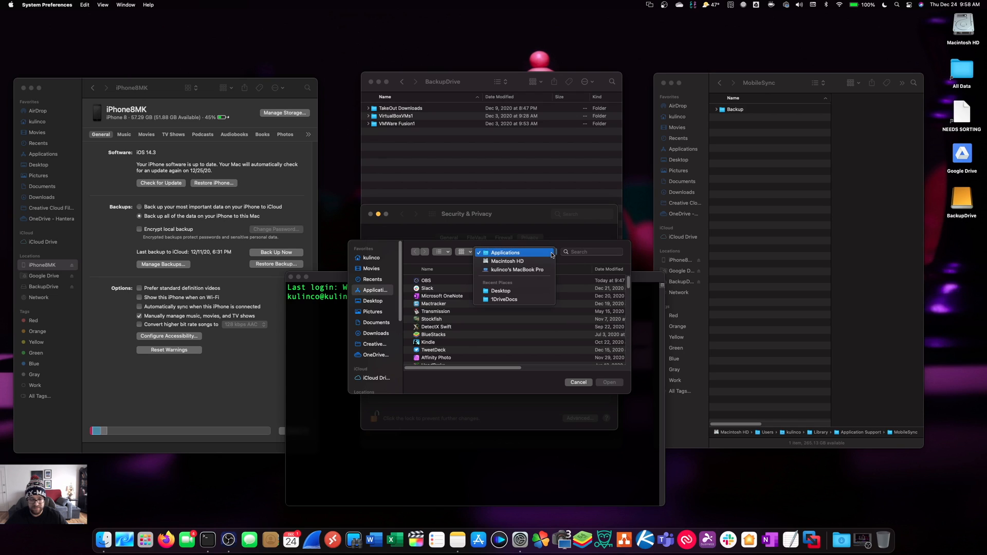
click(508, 261)
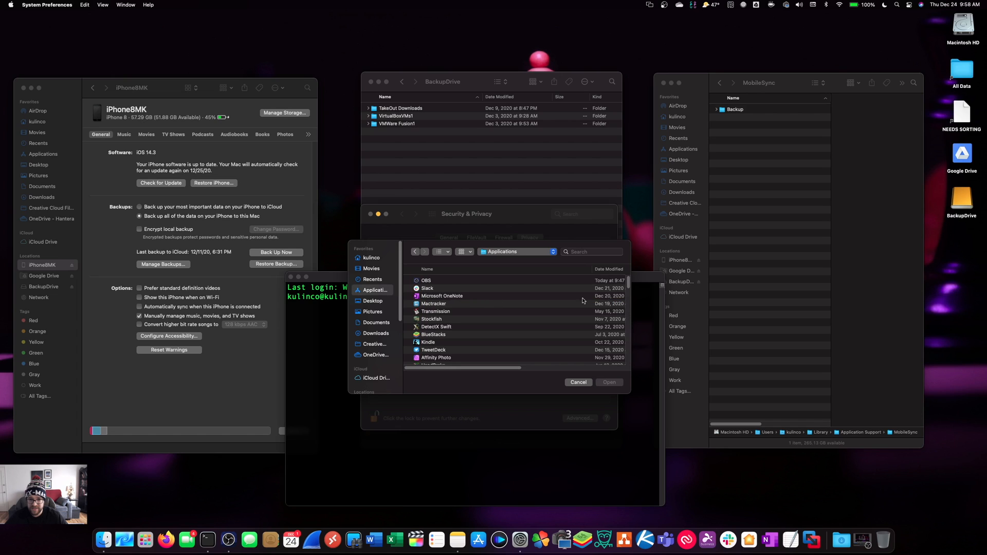
scroll(down, 3)
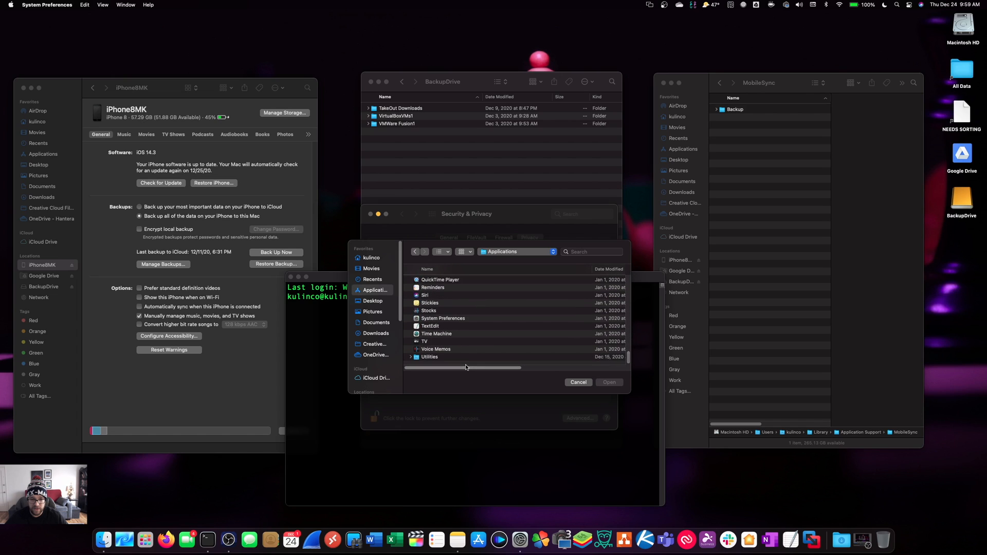
double_click(429, 356)
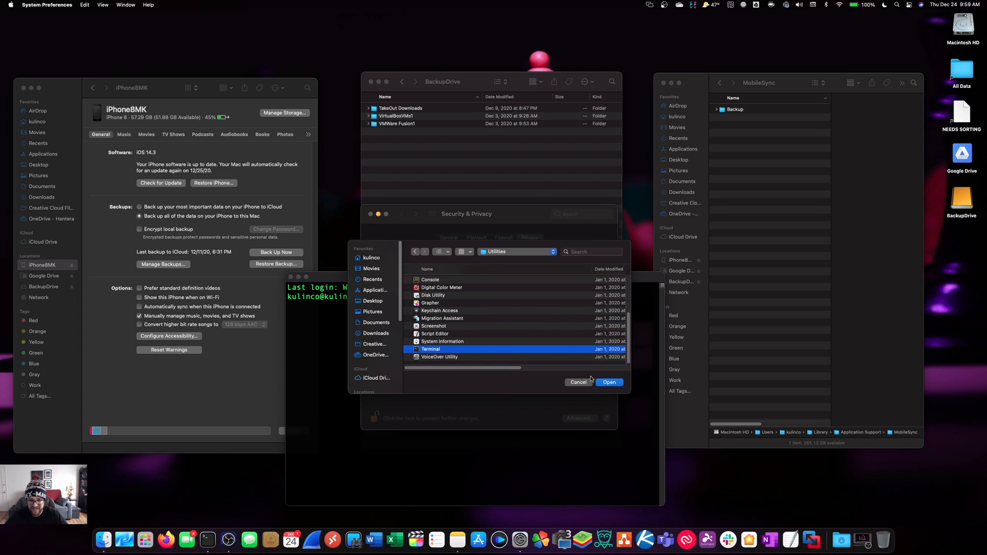
click(608, 382)
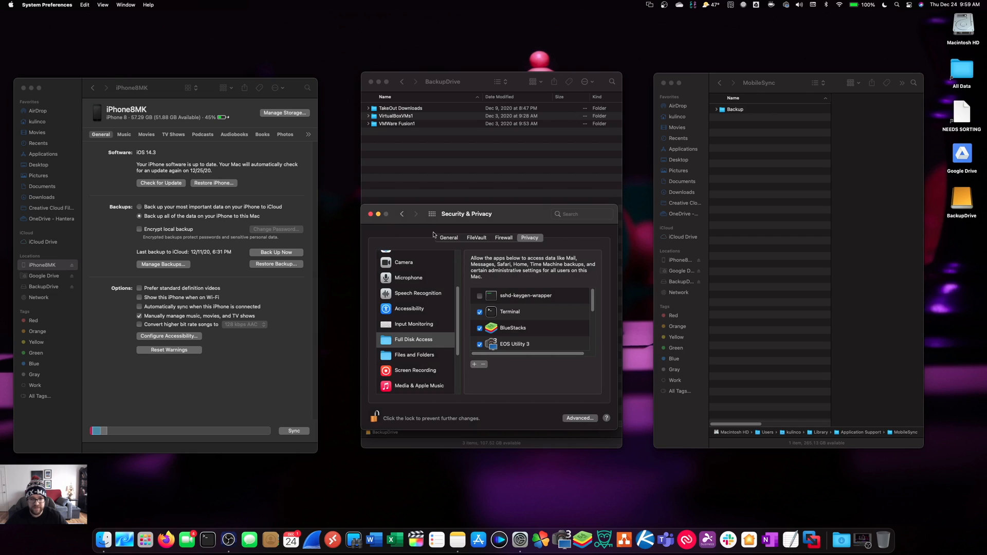
Step: Relaunch Terminal and resize its shell window
click(207, 540)
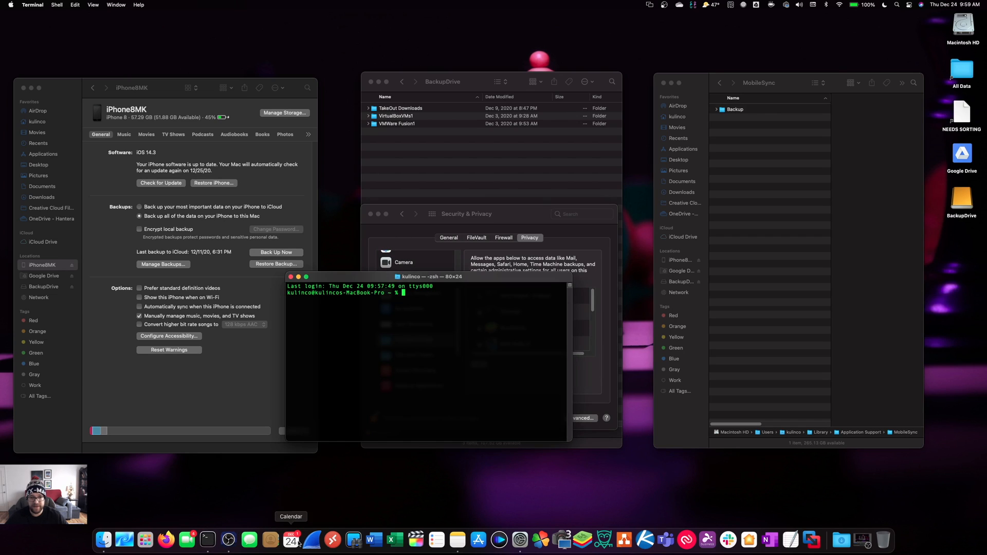
click(466, 213)
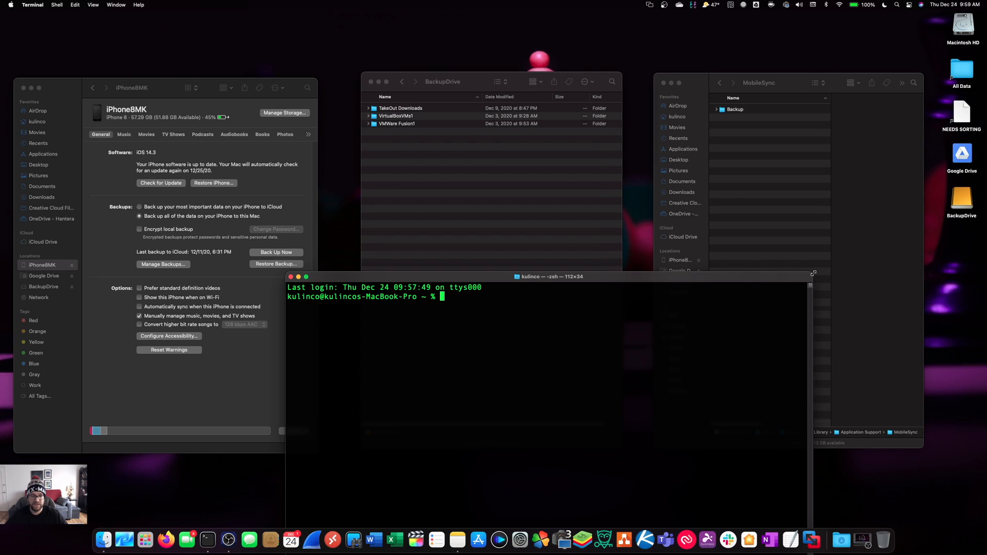
drag(549, 277, 505, 260)
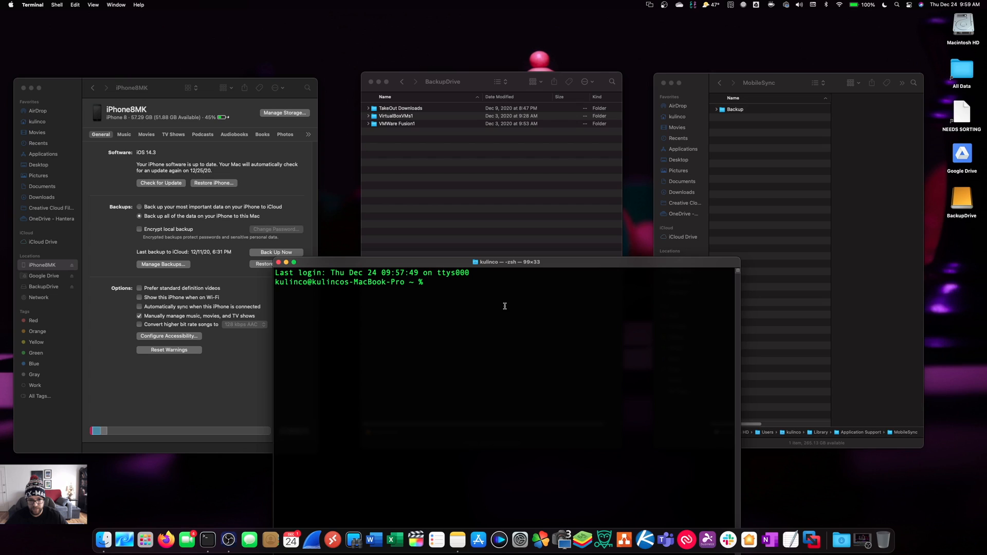
Step: Enter the command cd ~/Library/Application\ Support/MobileSync in Terminal
text(cd)
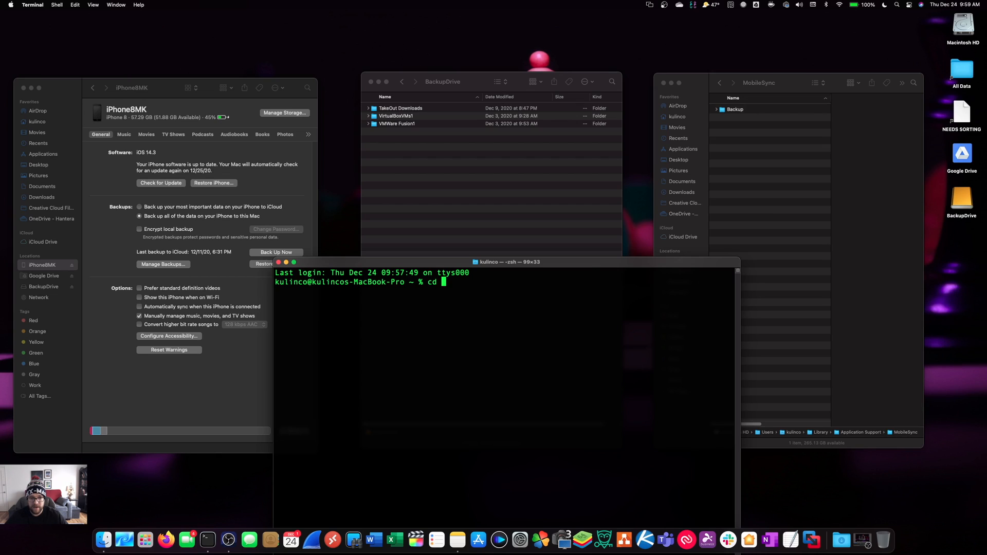
text(~)
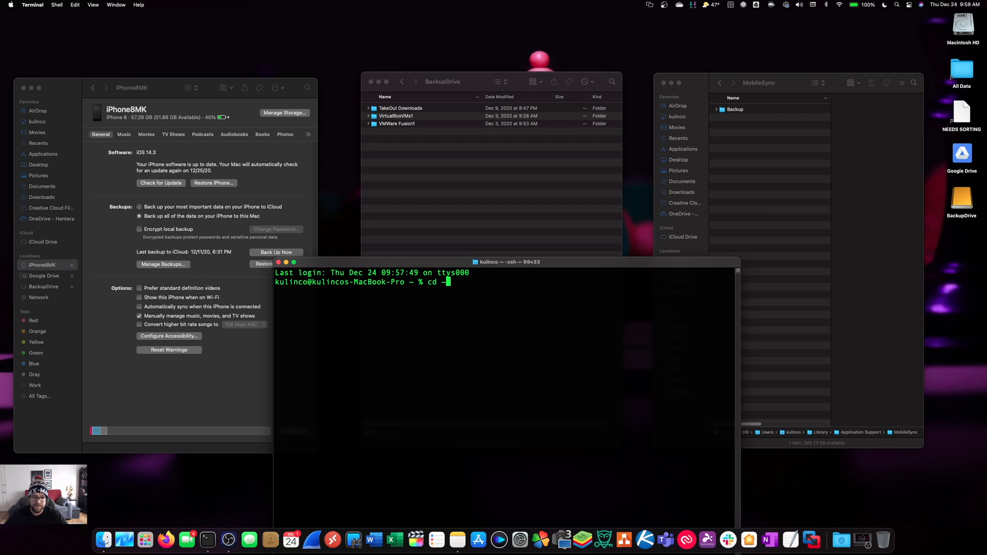
text(/)
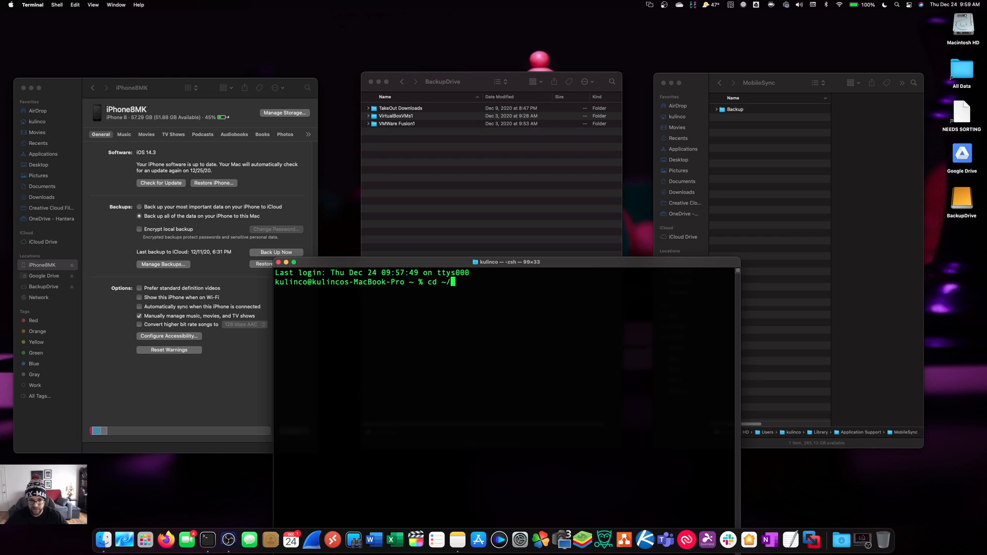
text(Libr)
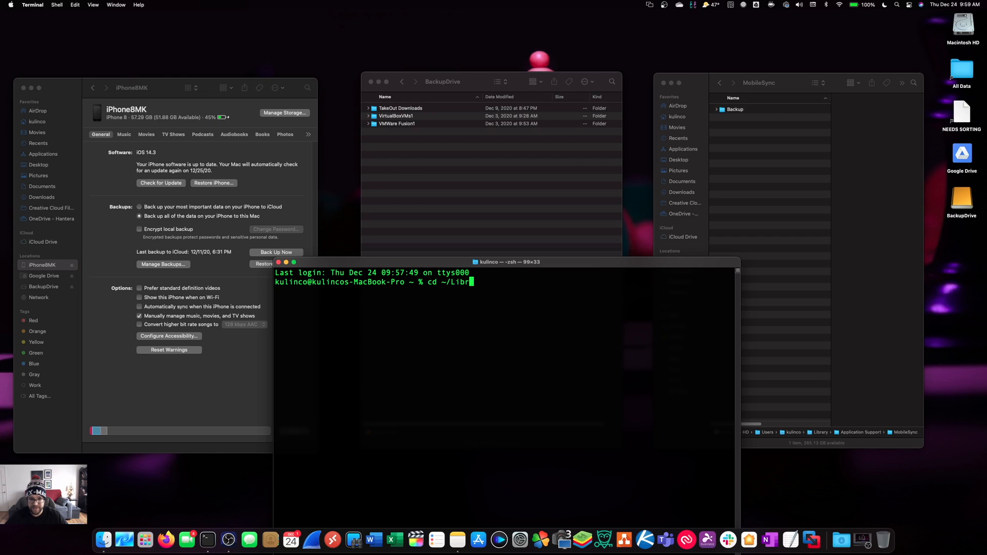
text(ary)
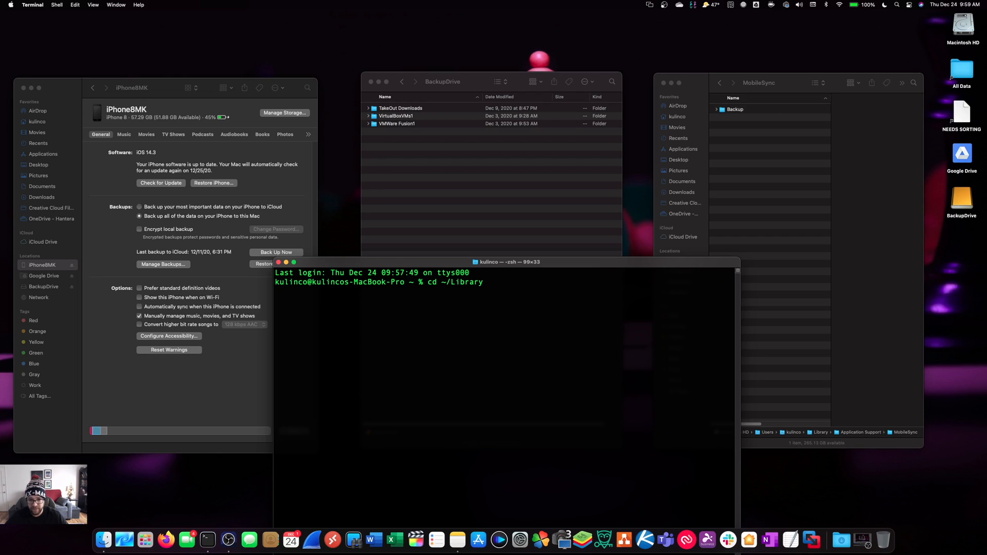
text(/Appli)
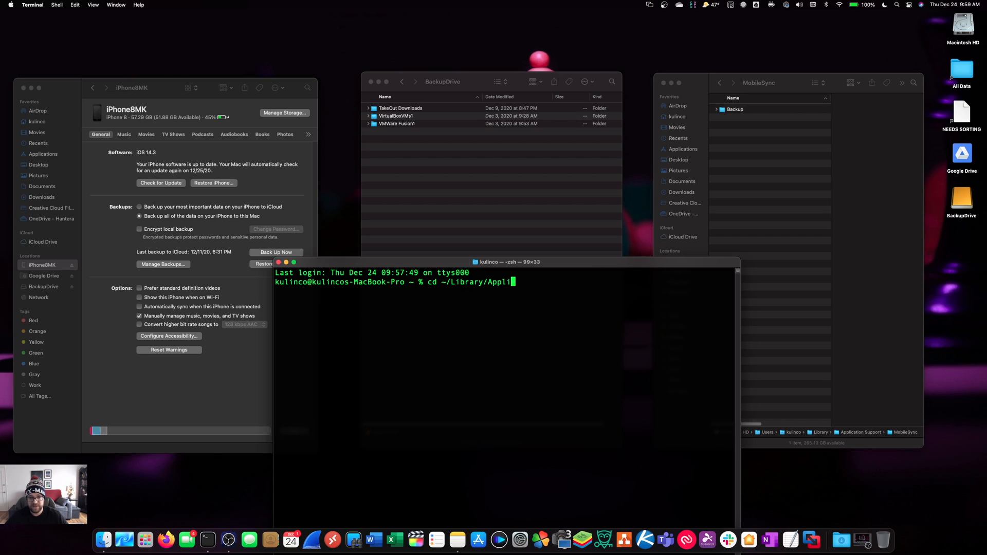
text(cation)
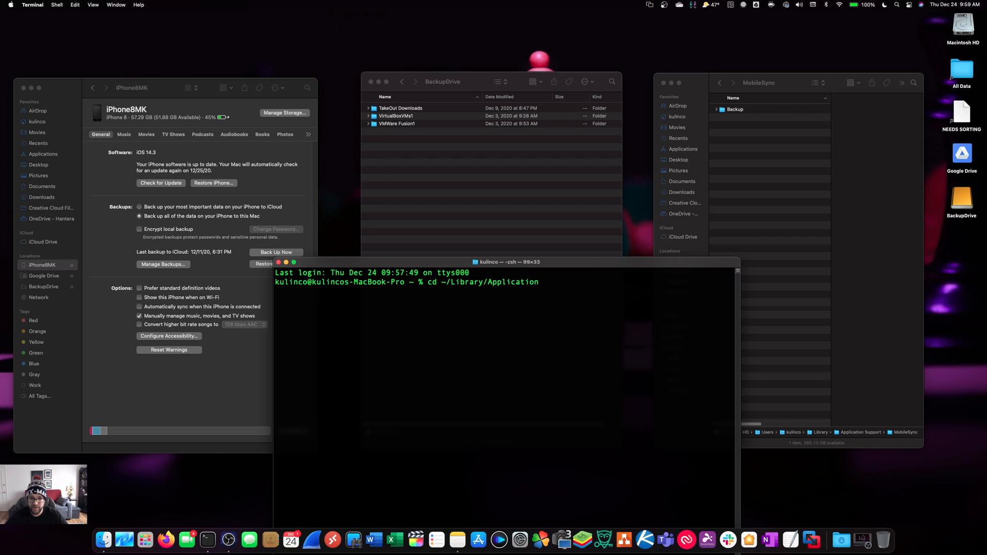
text(\)
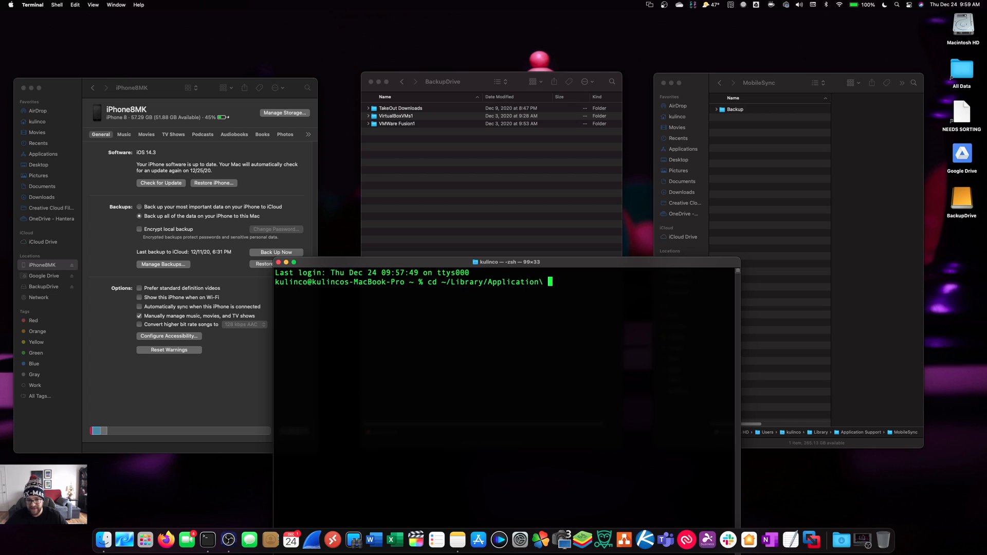
text(Support)
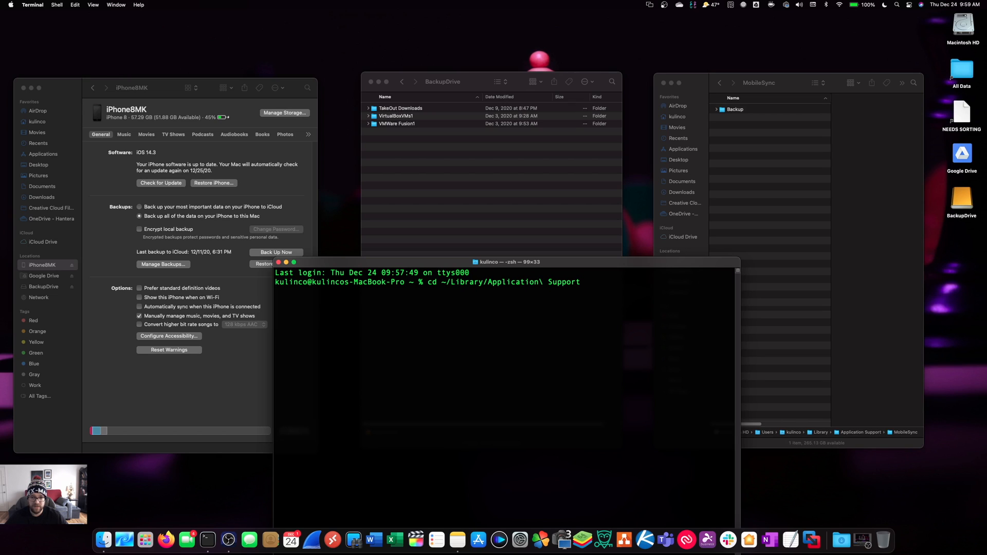
text(/)
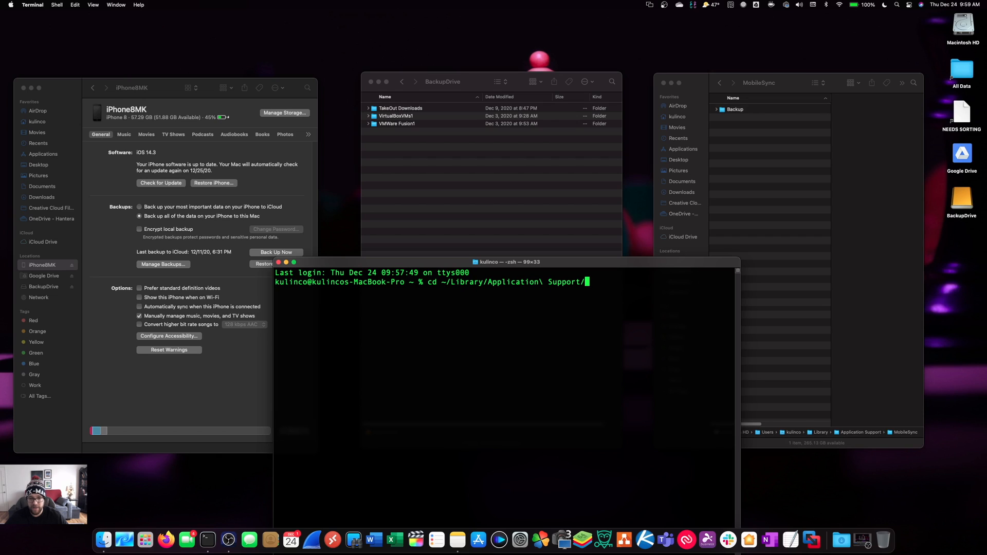
text(Mo)
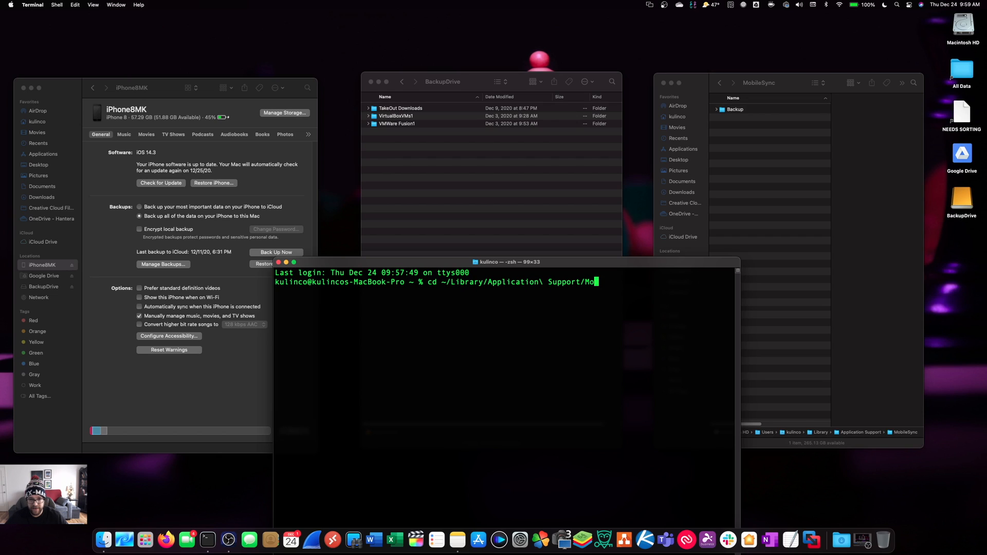
text(bile)
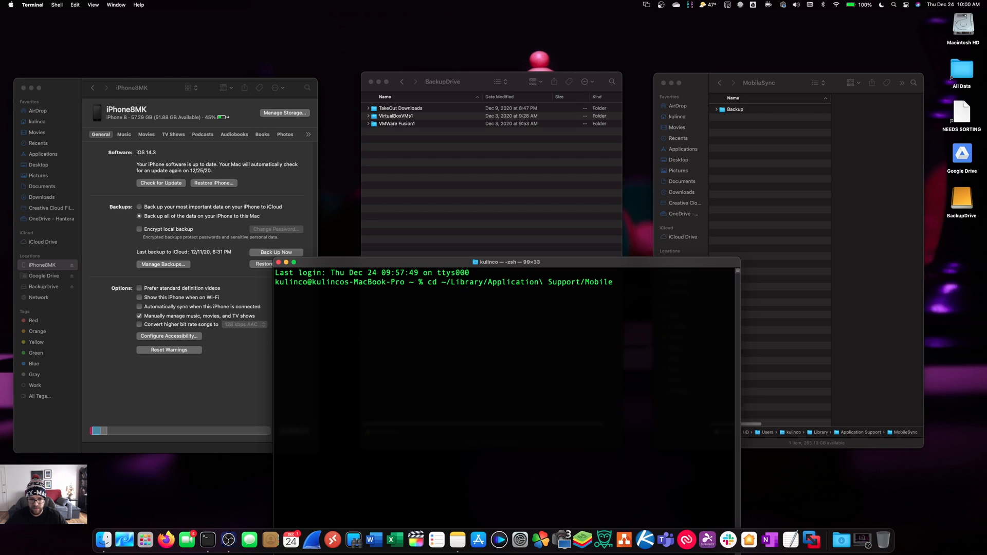
text(S)
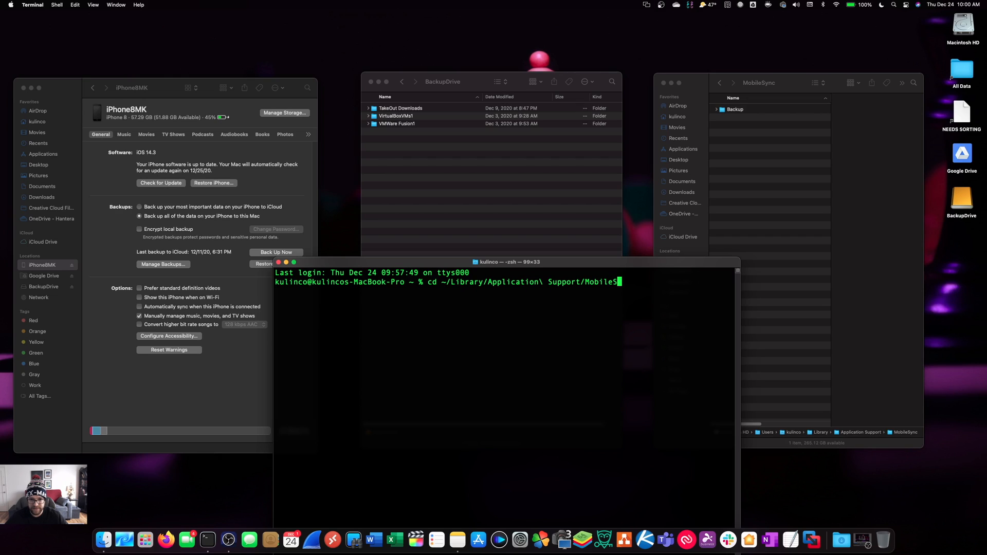
text(ync)
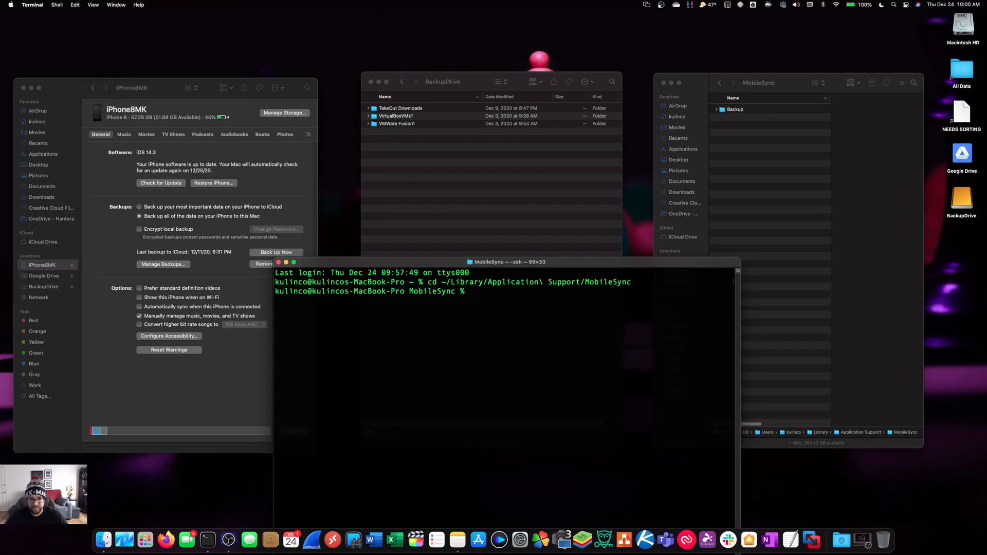
Step: Run the cd into MobileSync, then enter mv Backup old-itunes-backup
key(enter)
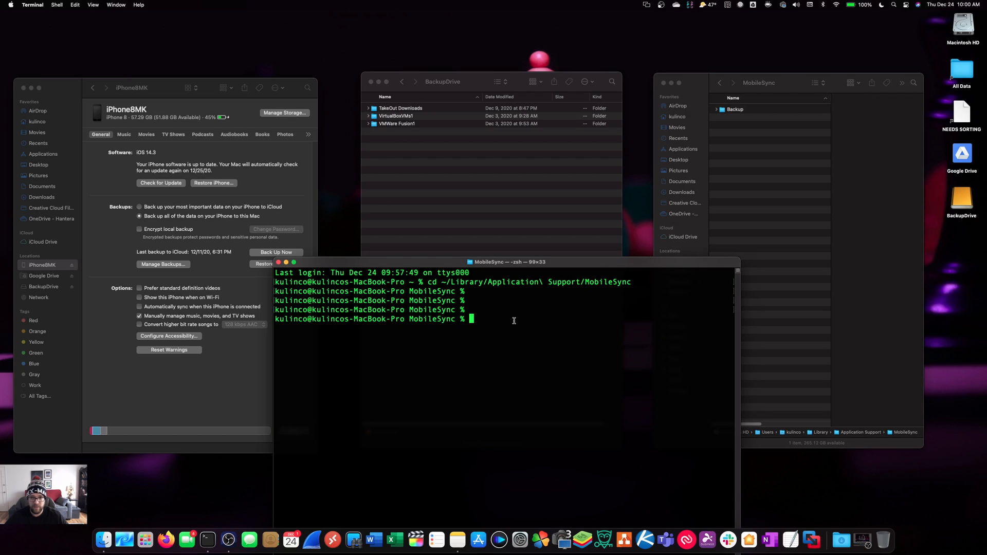
text(mv)
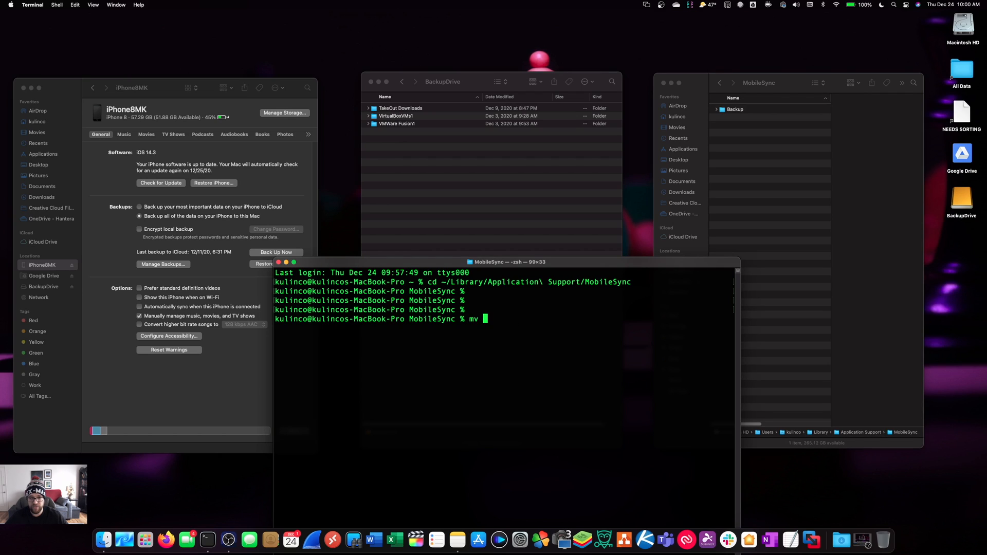
text(Backup old)
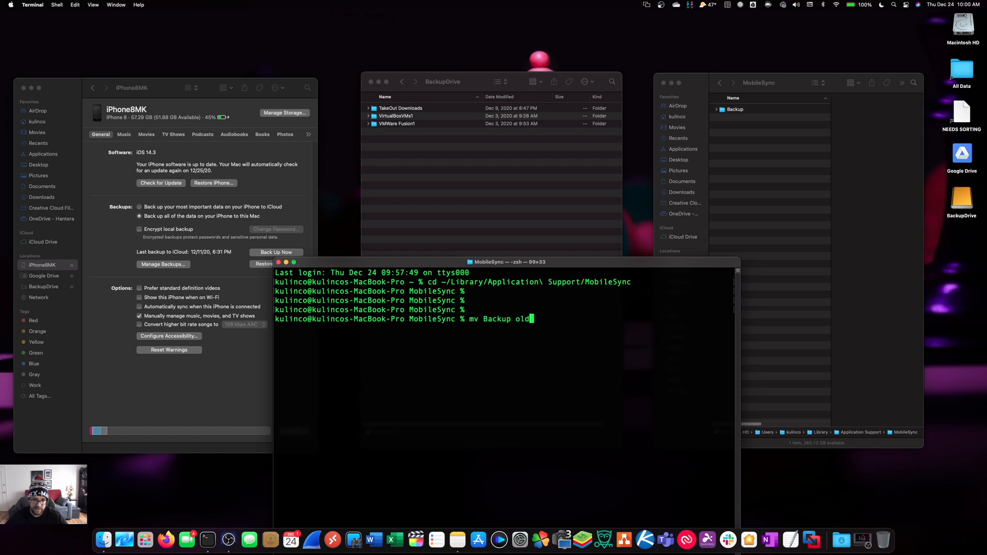
text(-i)
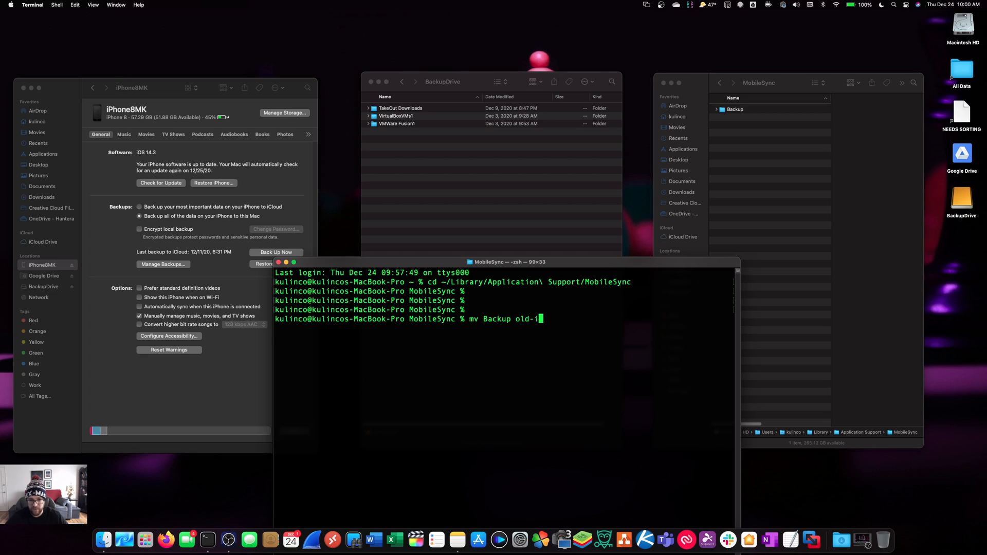
text(tunes-backup)
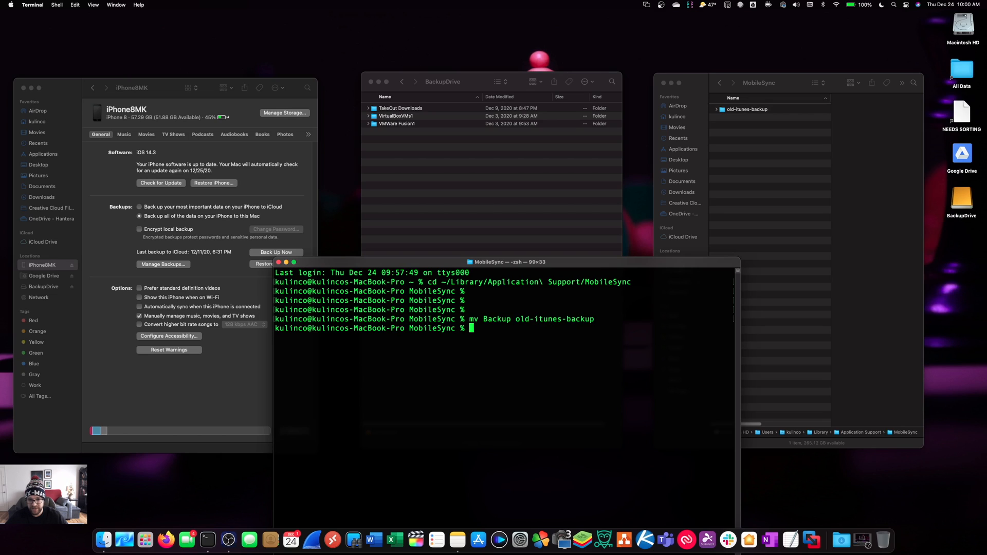
mouse_move(758, 130)
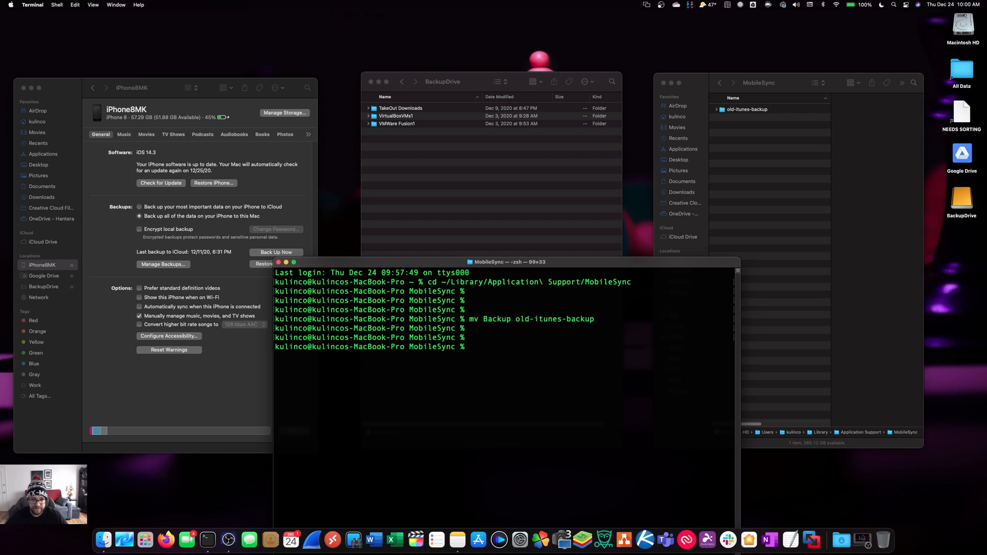
Step: Create /Volumes/BackupDrive/iosbackup and its Backup subfolder with mkdir
text(mkdir)
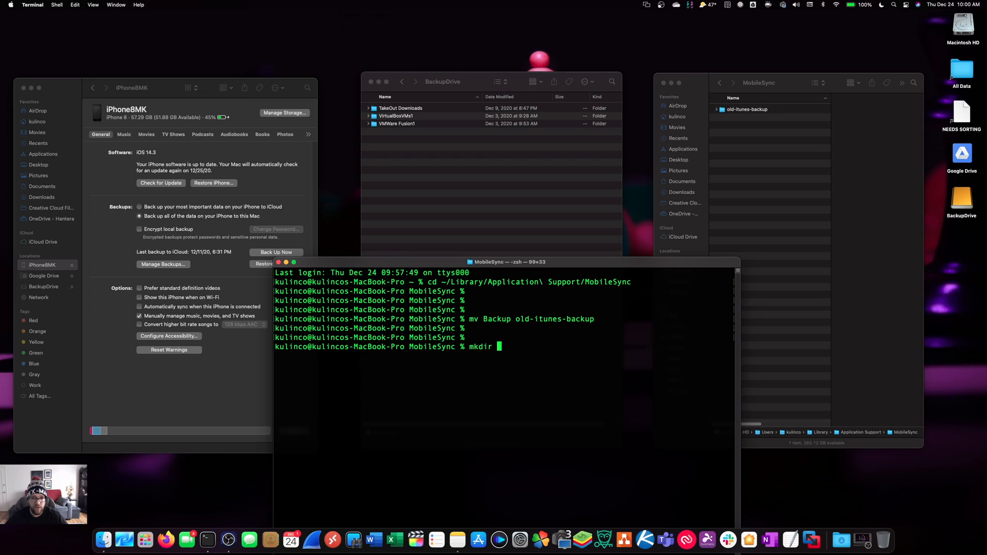
text(/)
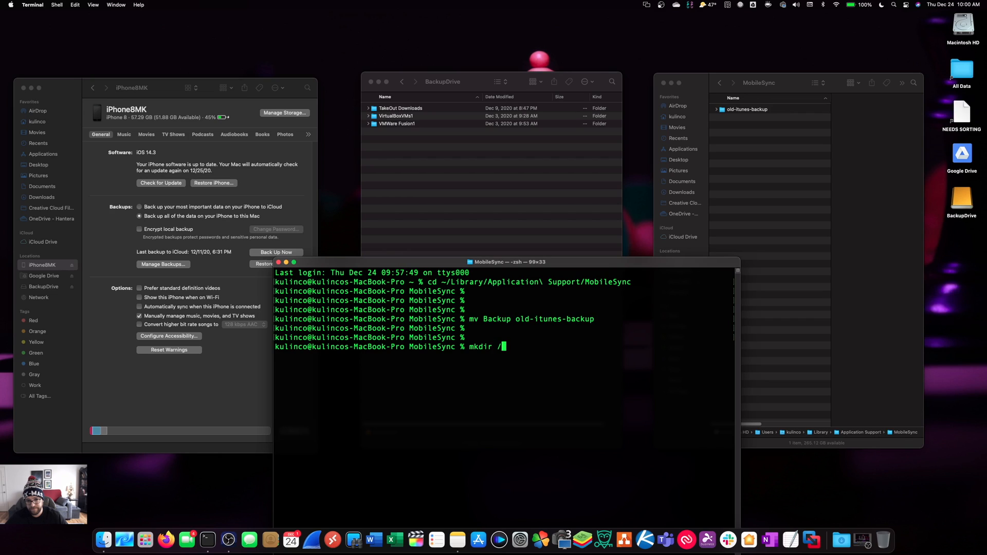
text(Volumes)
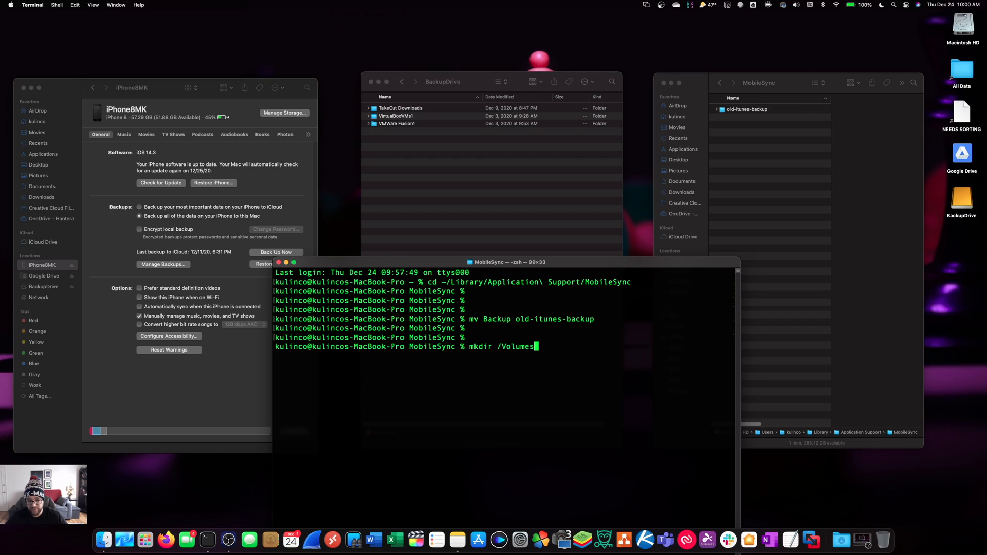
text(Ba)
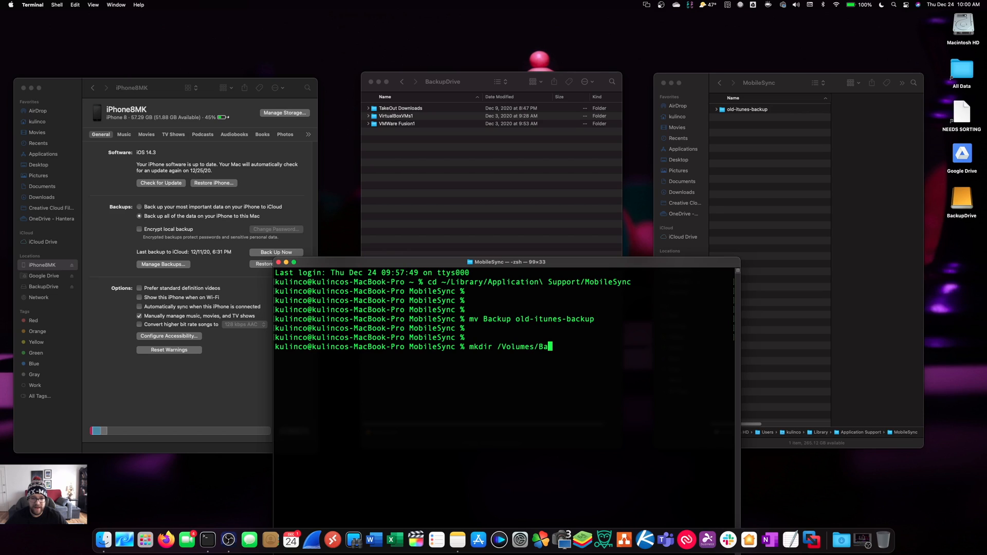
text(ckupDrive/iosbackup)
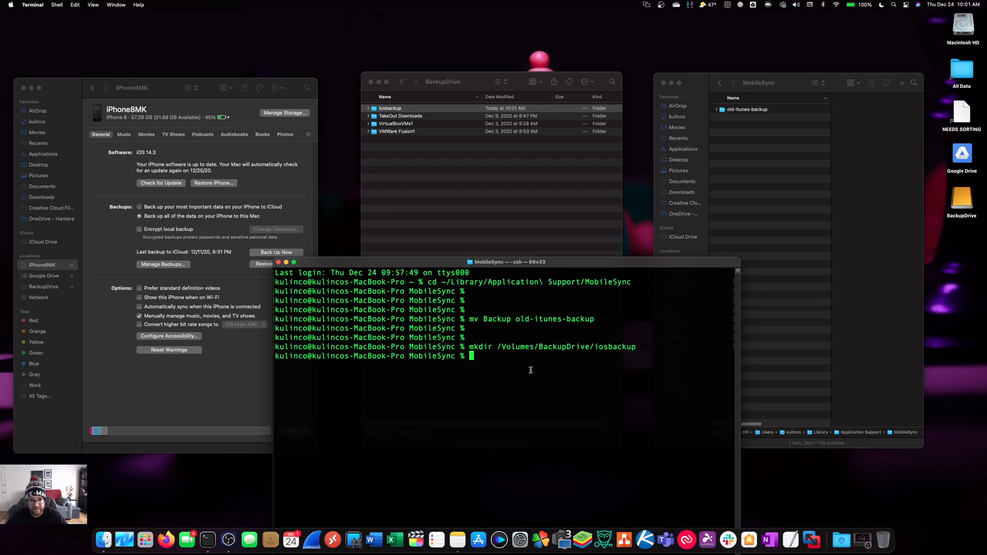
text(mkdir /Volumes/BackupDrive/iosbackup)
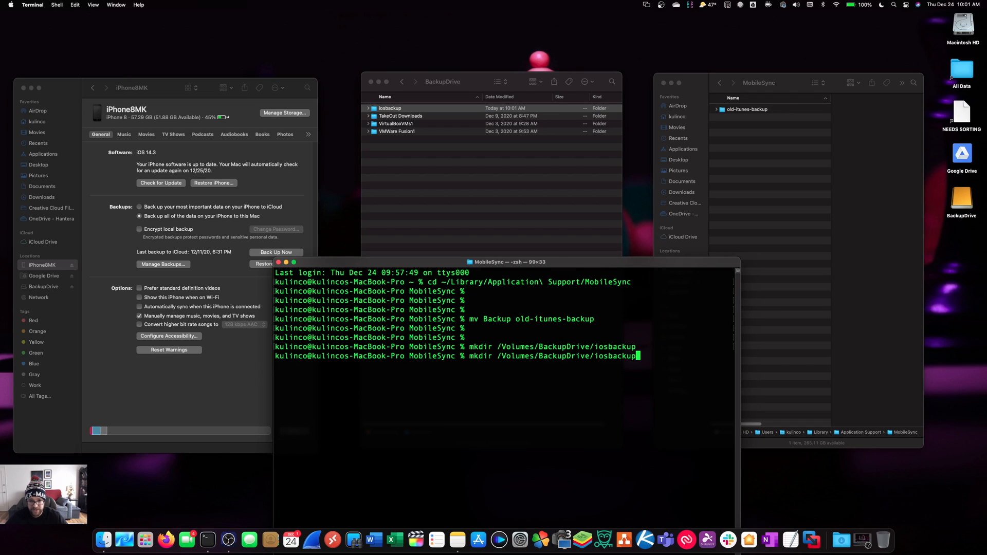
text(/Backup)
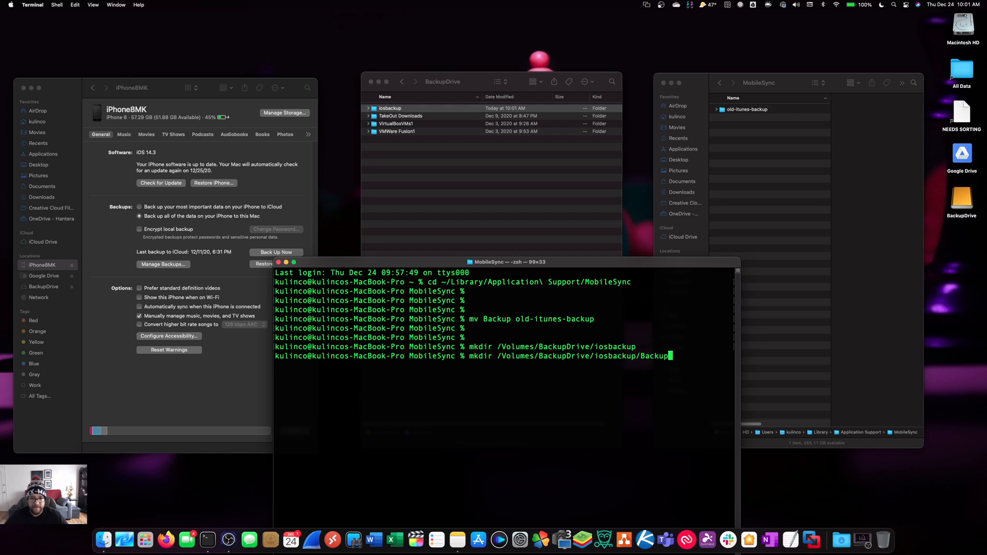
key(Return)
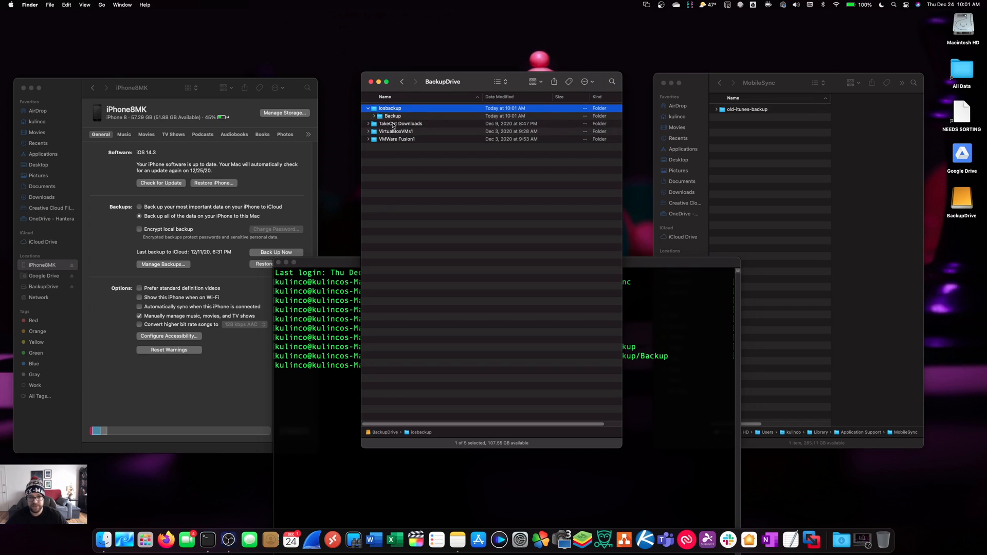
click(392, 116)
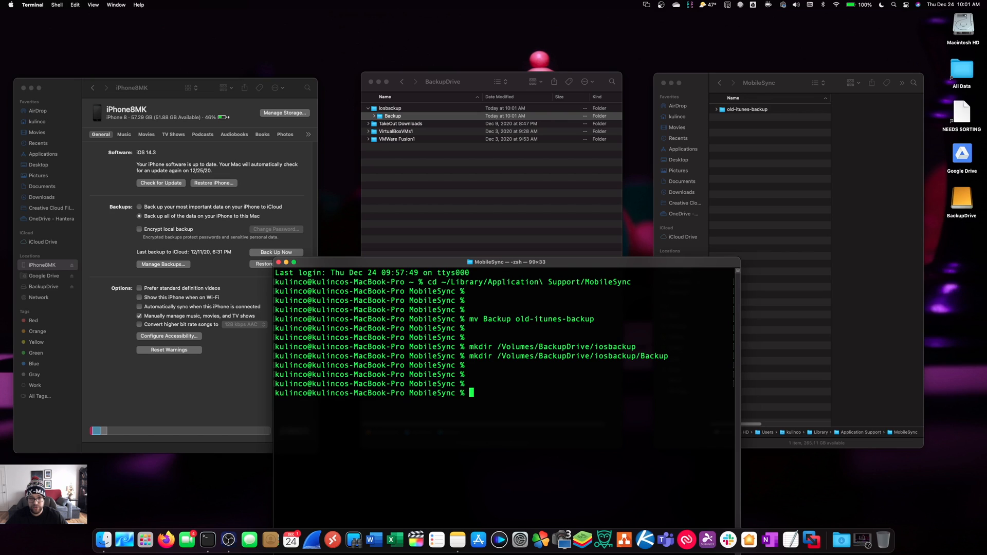
Step: Build an ln -s command linking BackupDrive's iosbackup/Backup to MobileSync/Backup
text(ln)
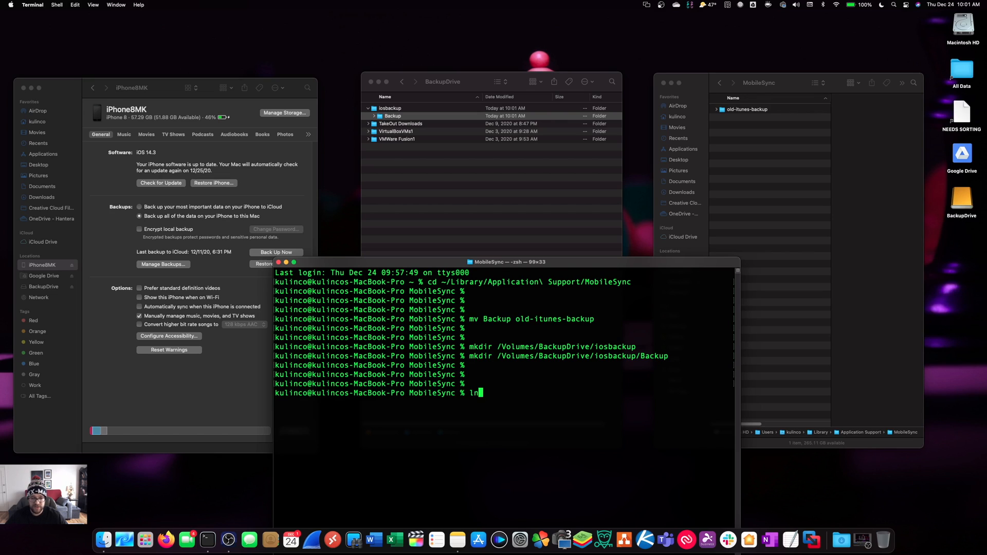
text(-s)
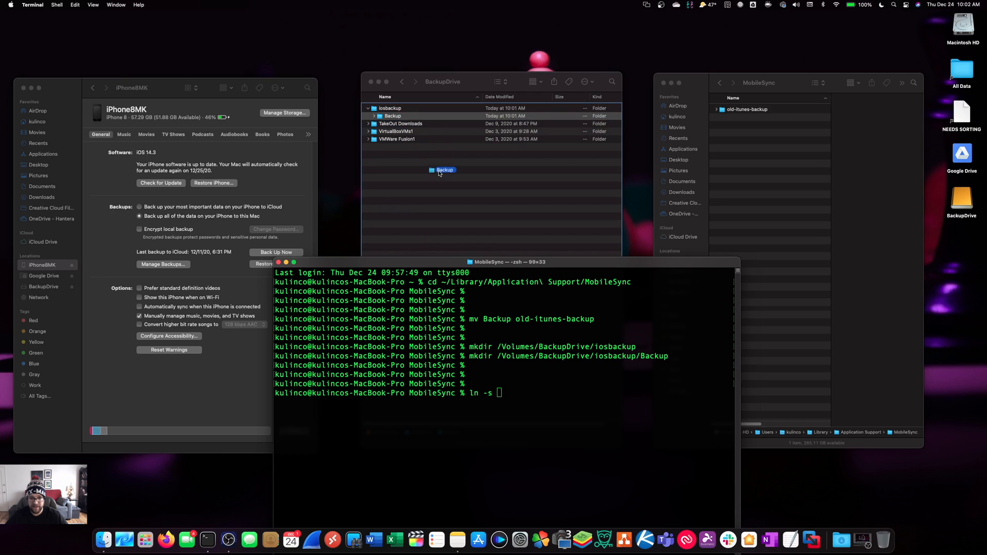
drag(444, 170, 513, 393)
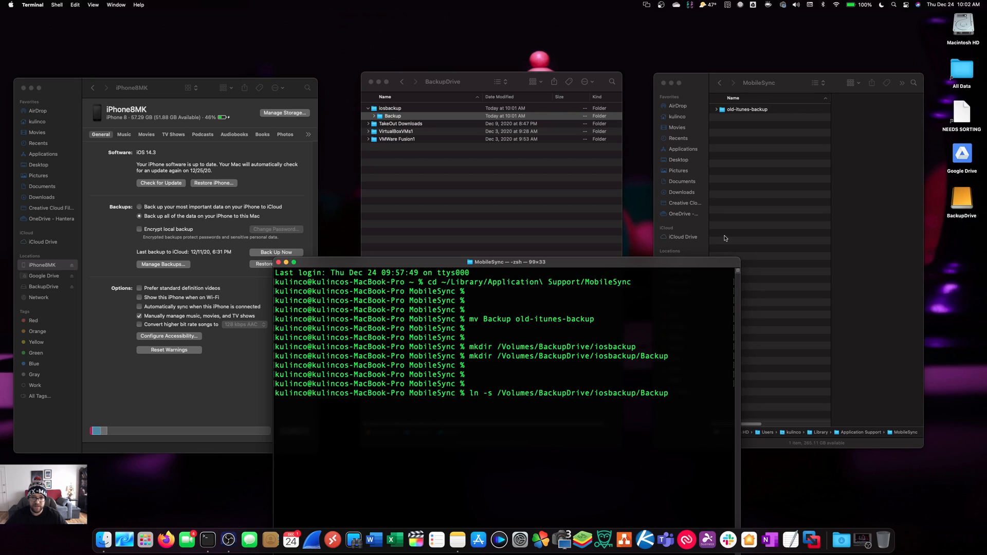
mouse_move(684, 246)
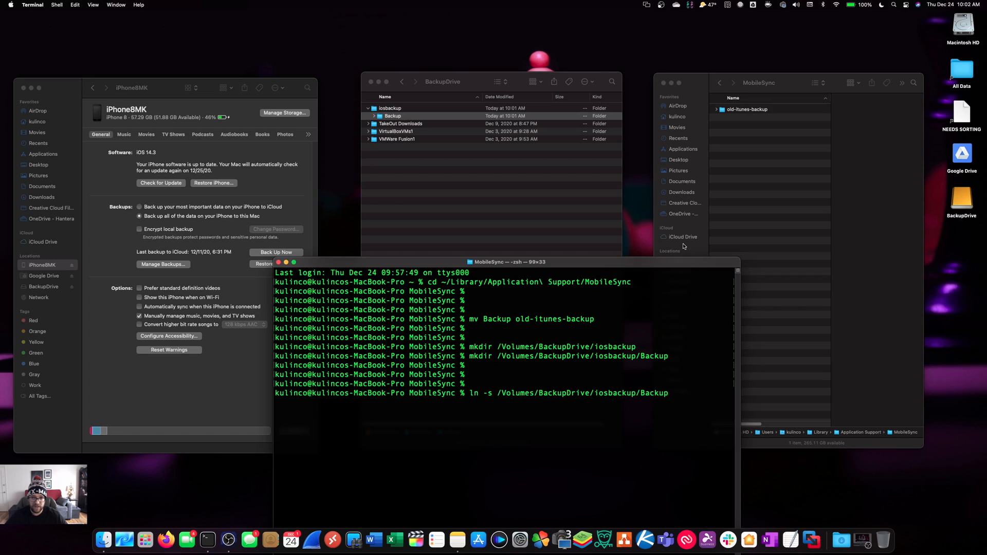
mouse_move(730, 148)
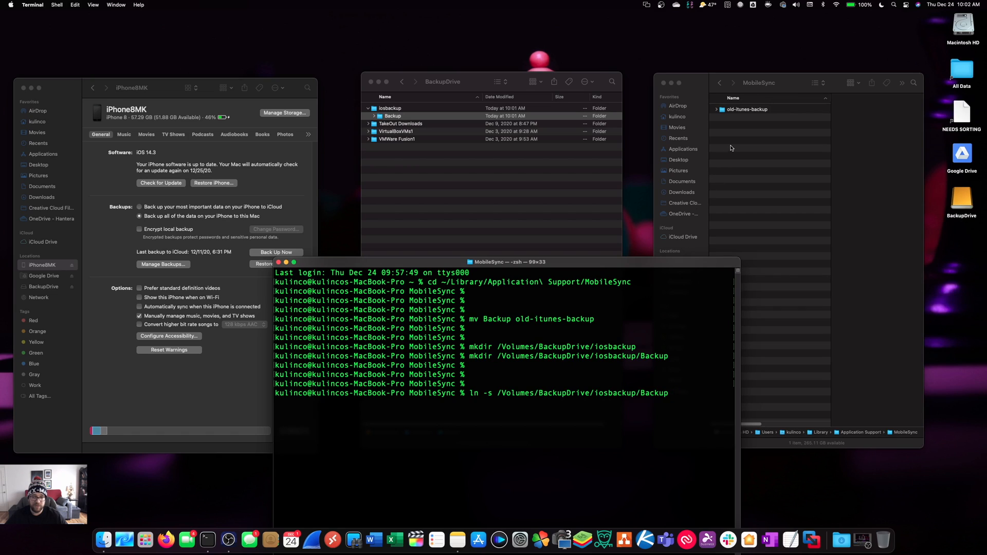
click(758, 82)
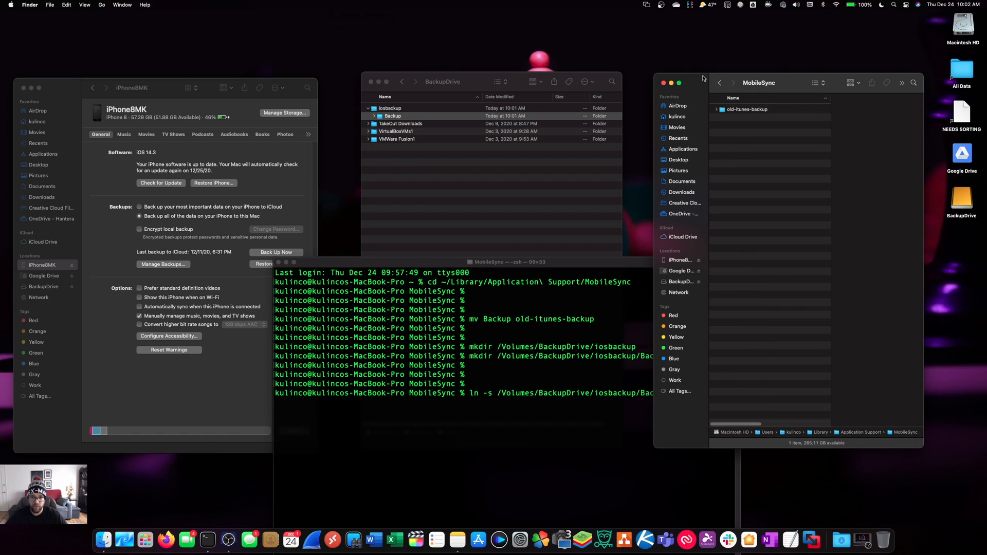
click(718, 83)
text(kup /Users/kulinco/Library/Application\ Support/MobileSync)
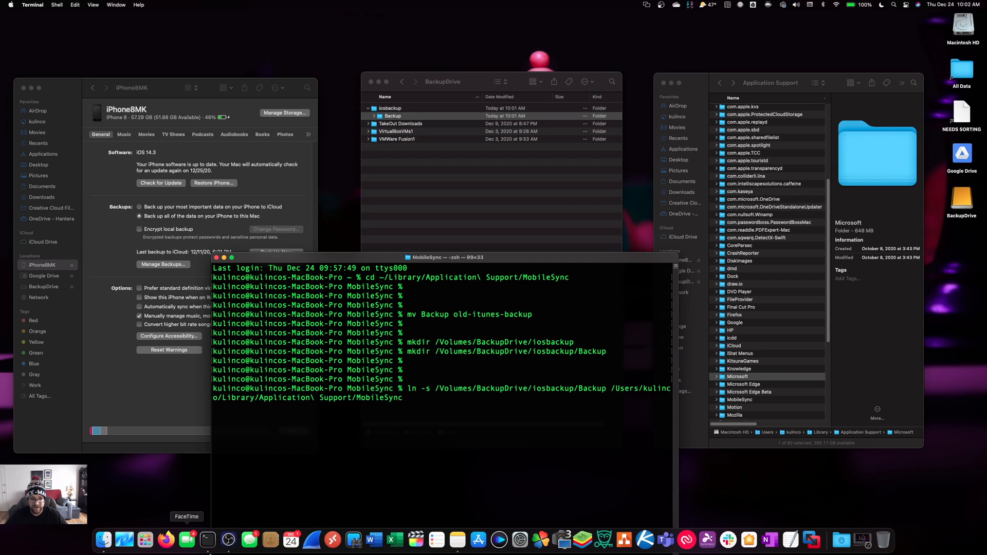
mouse_move(185, 484)
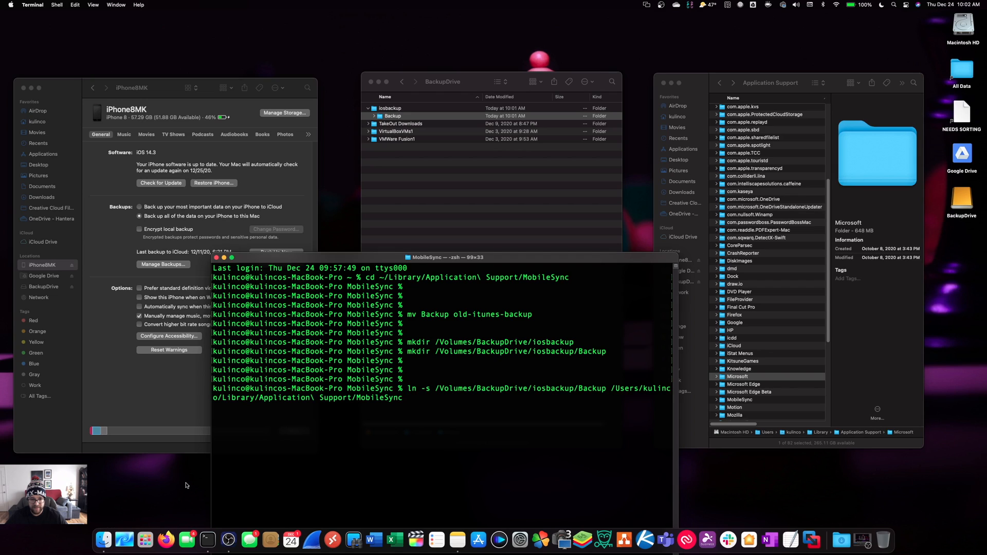
text(/)
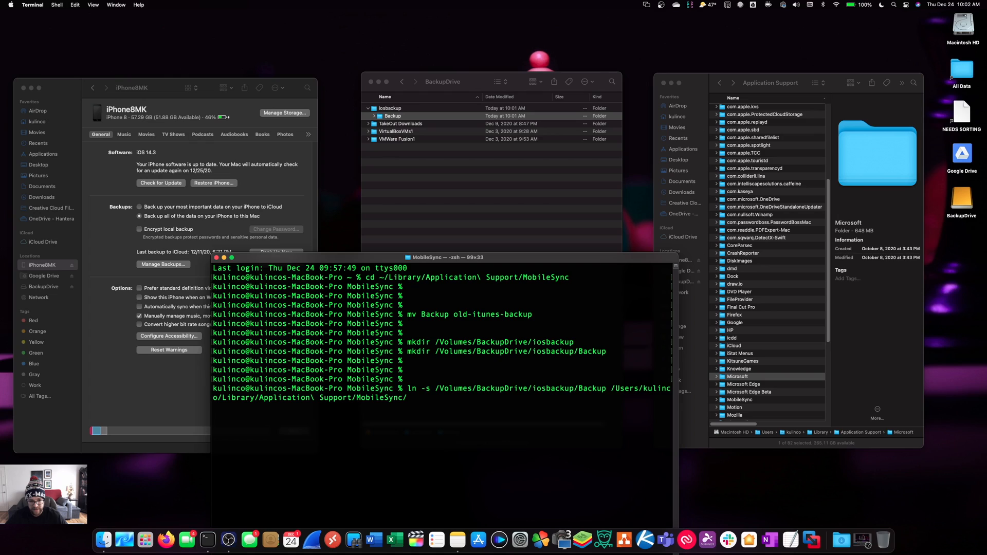
text(Back)
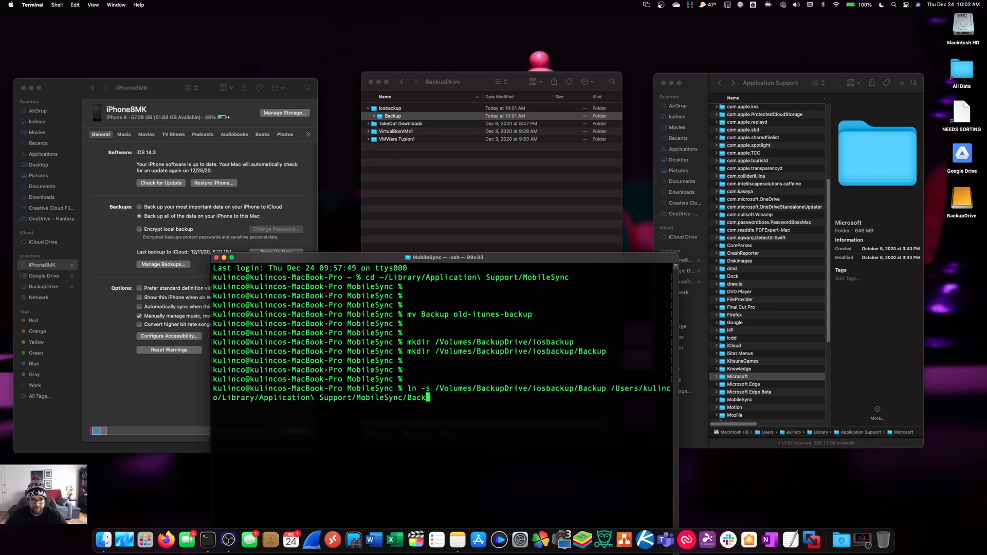
text(up)
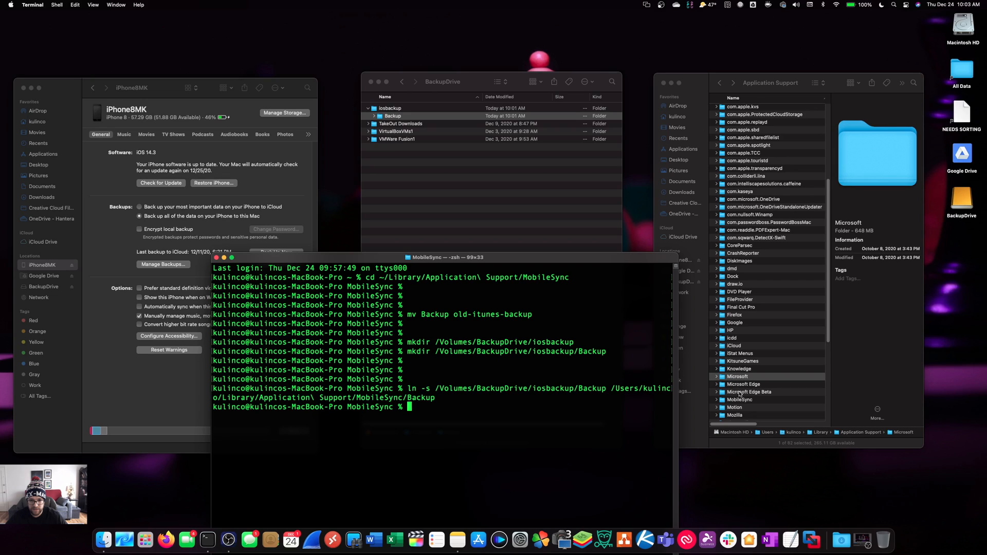
Step: Open MobileSync from the Application Support window to see the new Backup alias
click(737, 376)
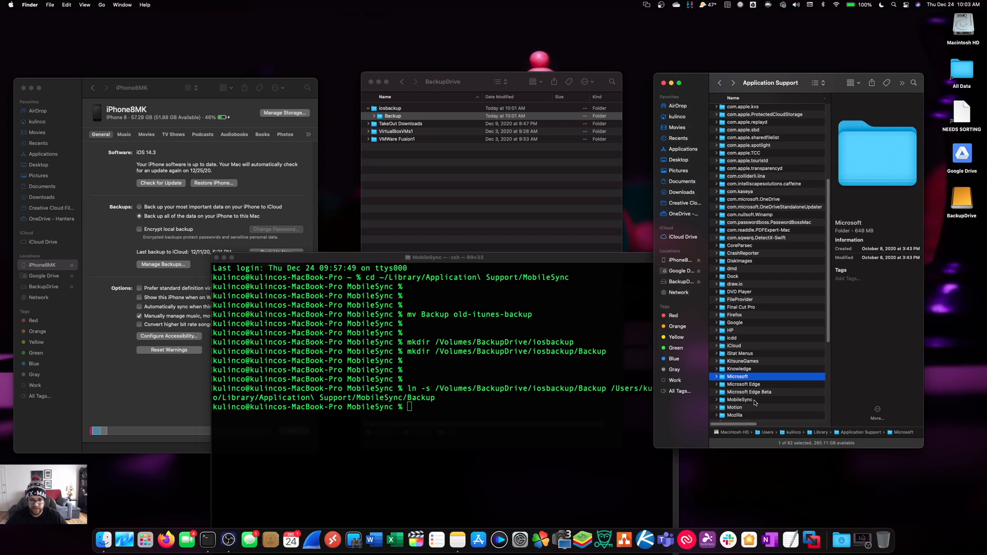
click(739, 400)
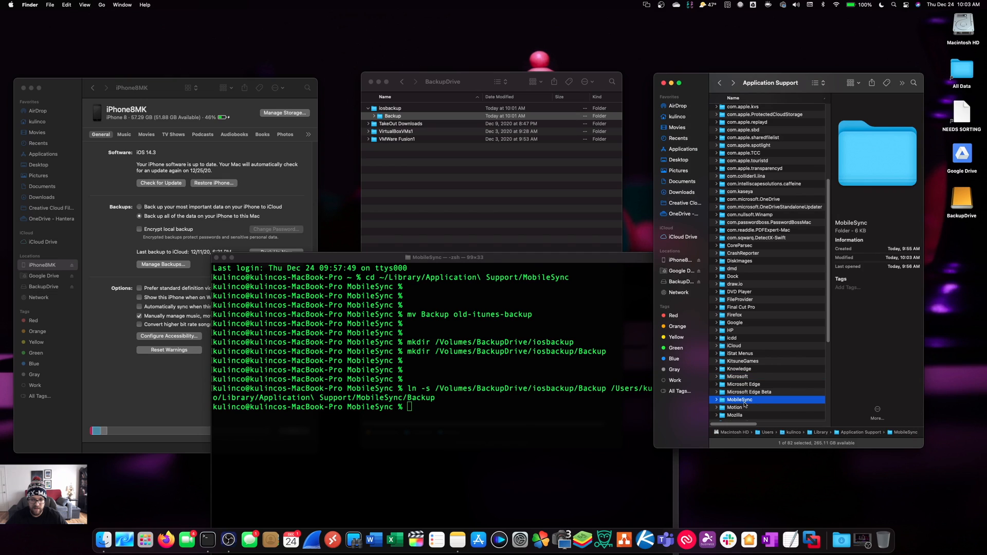
double_click(739, 399)
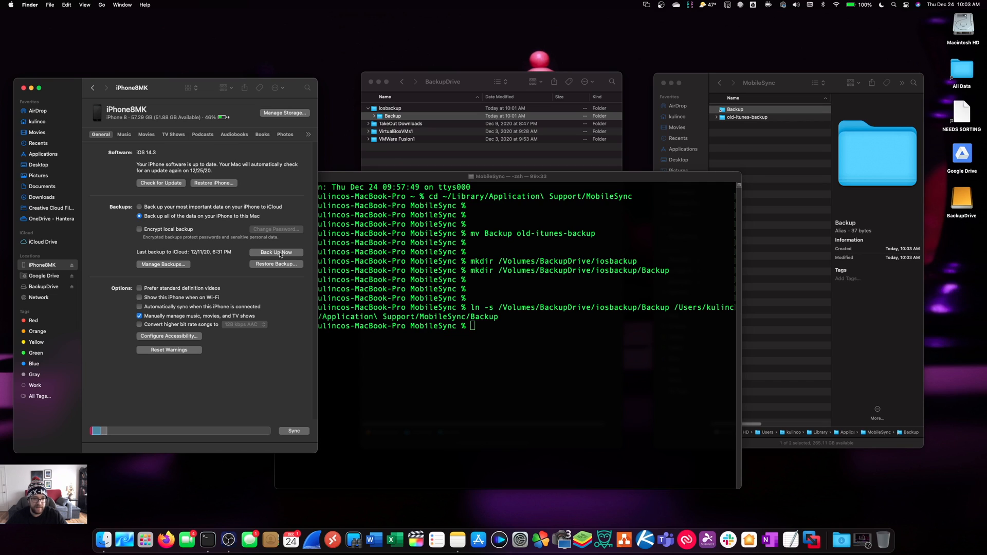
Step: Run Back Up Now for iPhone8MK and collapse BackupDrive's Backup folder
click(275, 252)
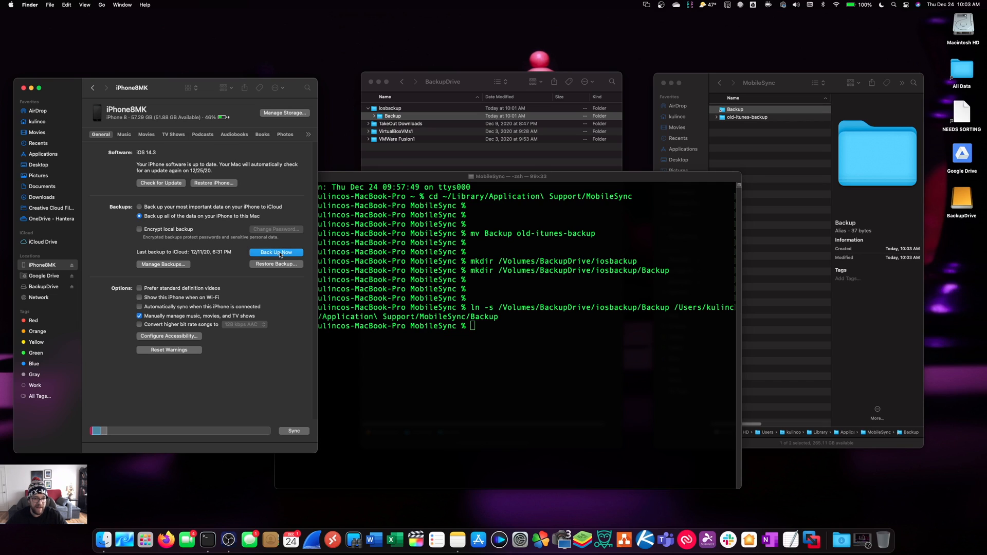
click(275, 252)
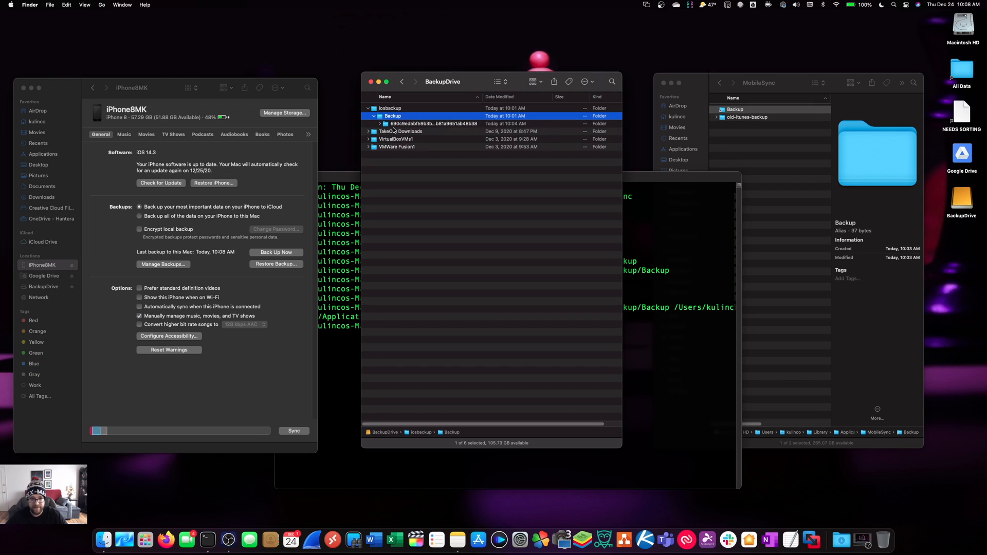
click(374, 115)
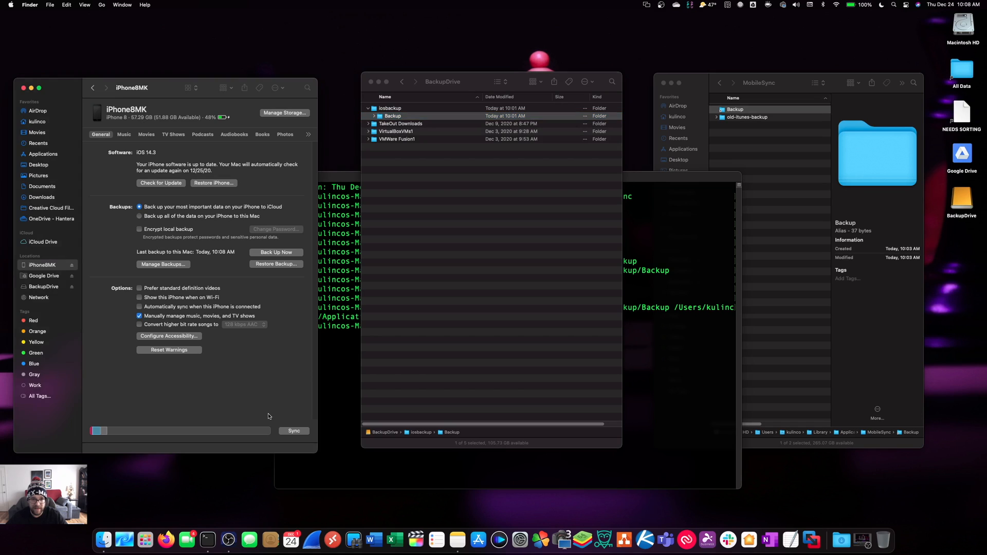
mouse_move(213, 268)
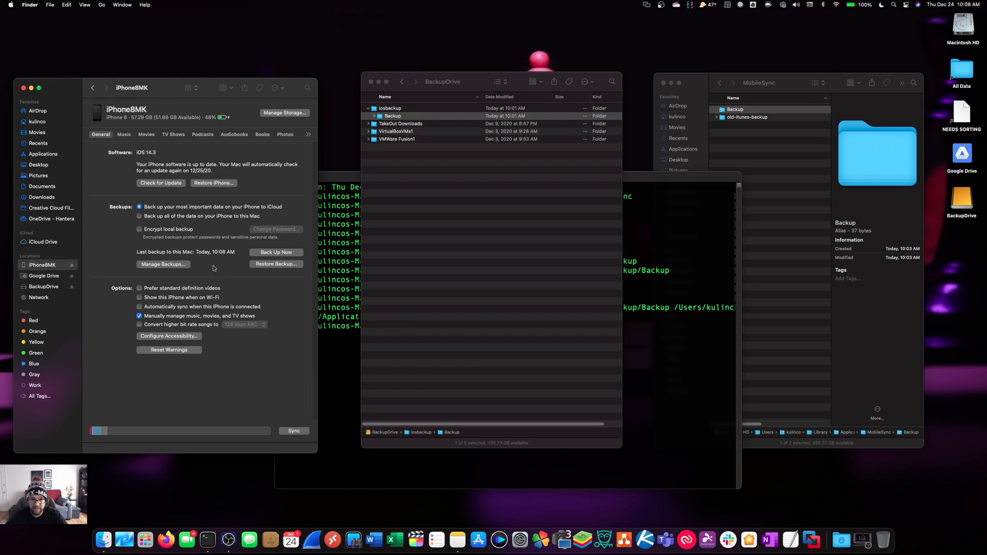
Step: Confirm today's iPhone8MK backup in Manage Backups and close the list
click(163, 264)
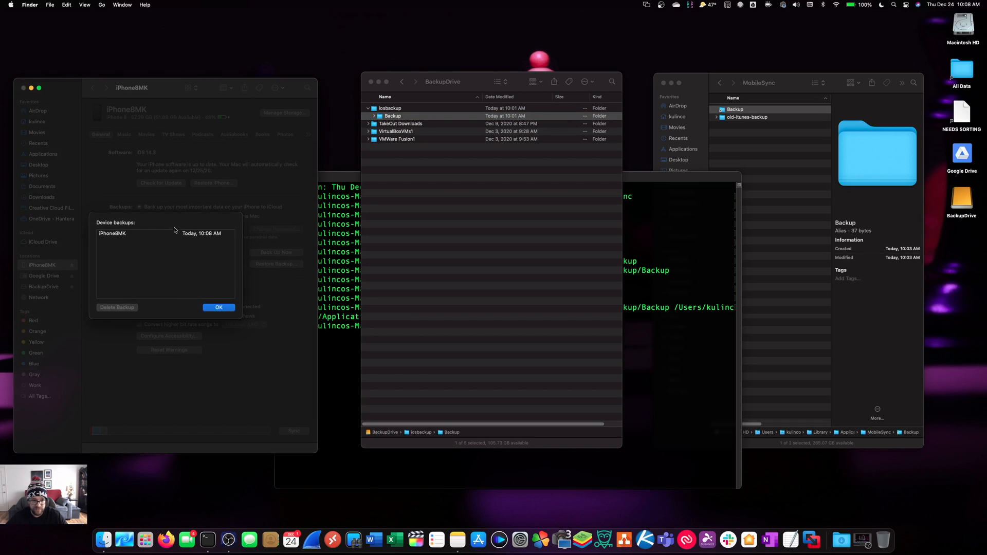
mouse_move(180, 234)
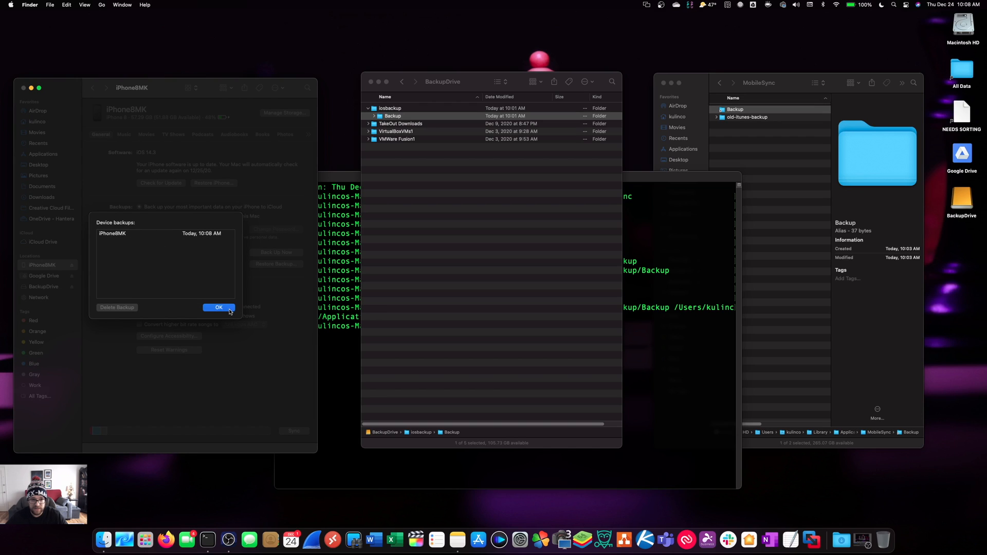
click(218, 308)
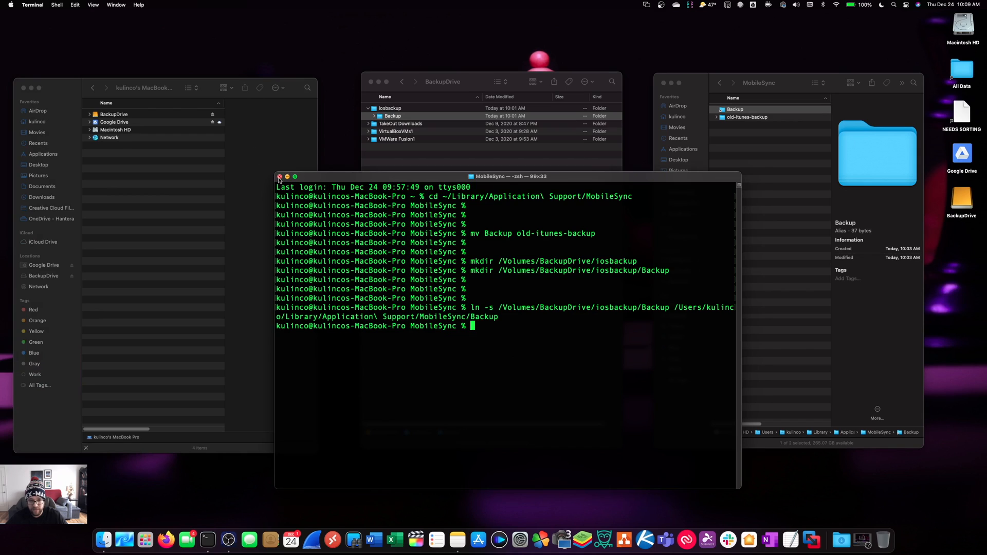
Step: Close the Terminal window, leaving three Finder windows
click(280, 176)
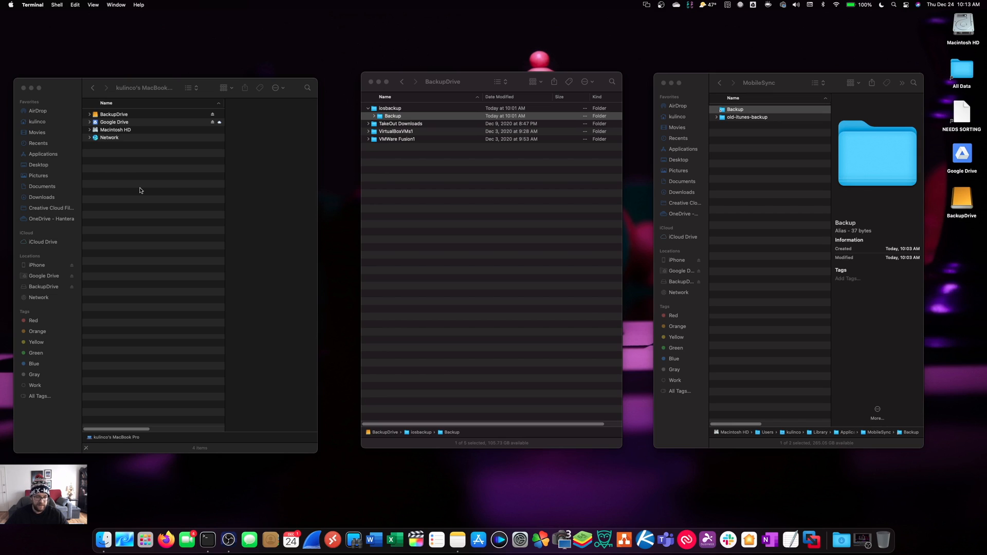
mouse_move(88, 294)
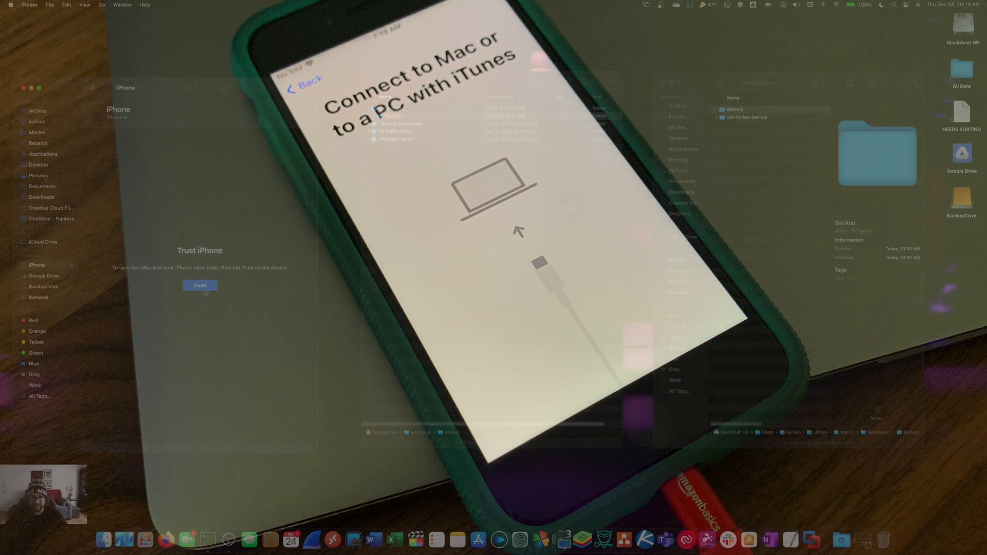
Step: Trust the new iPhone and choose iPhone8MK as the restore backup
click(199, 285)
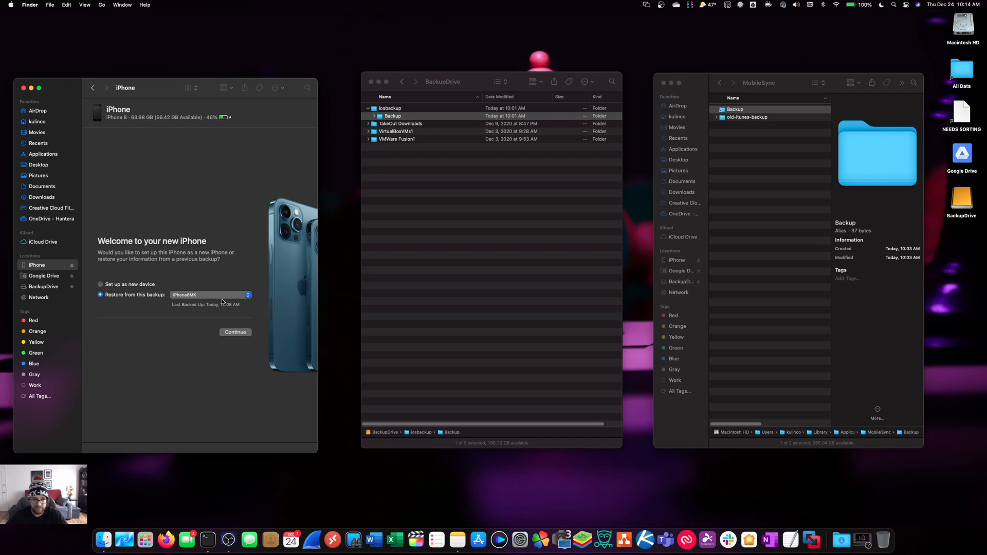
click(208, 295)
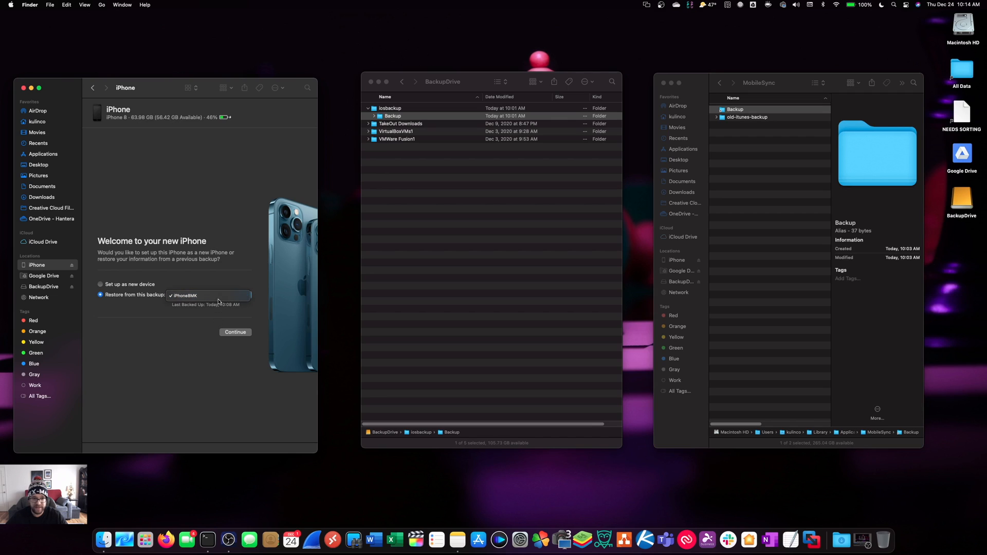
click(182, 295)
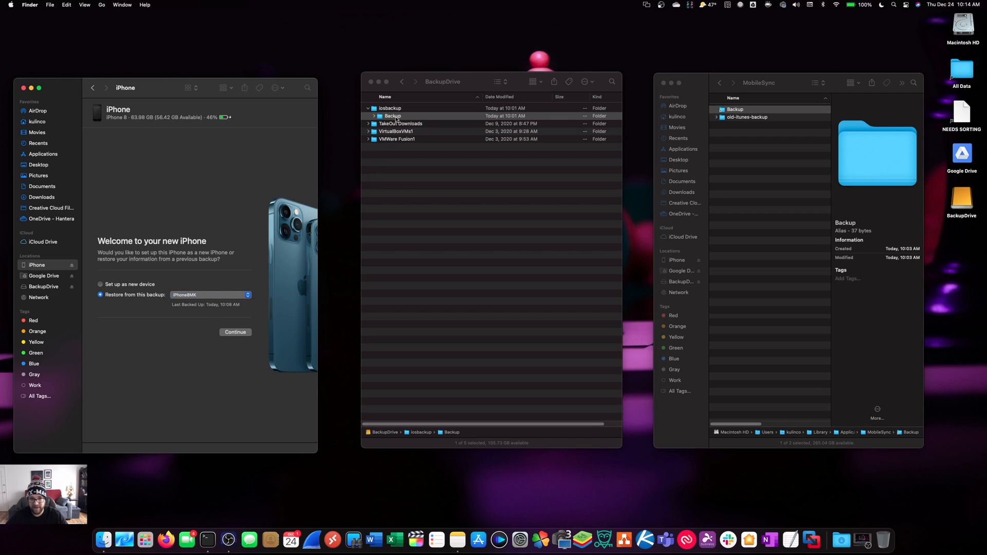